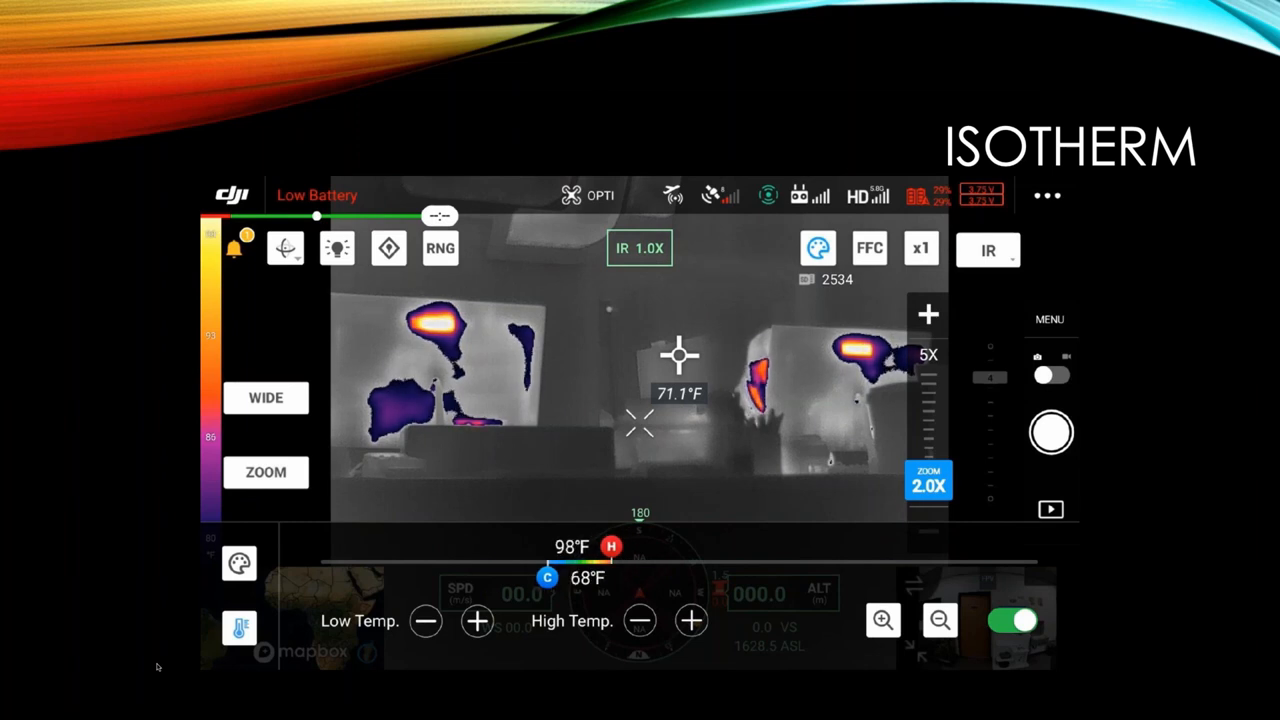
# Step: Advance the presentation to the Temperature Alerts slide with the 88 °F person alert
pyautogui.click(426, 620)
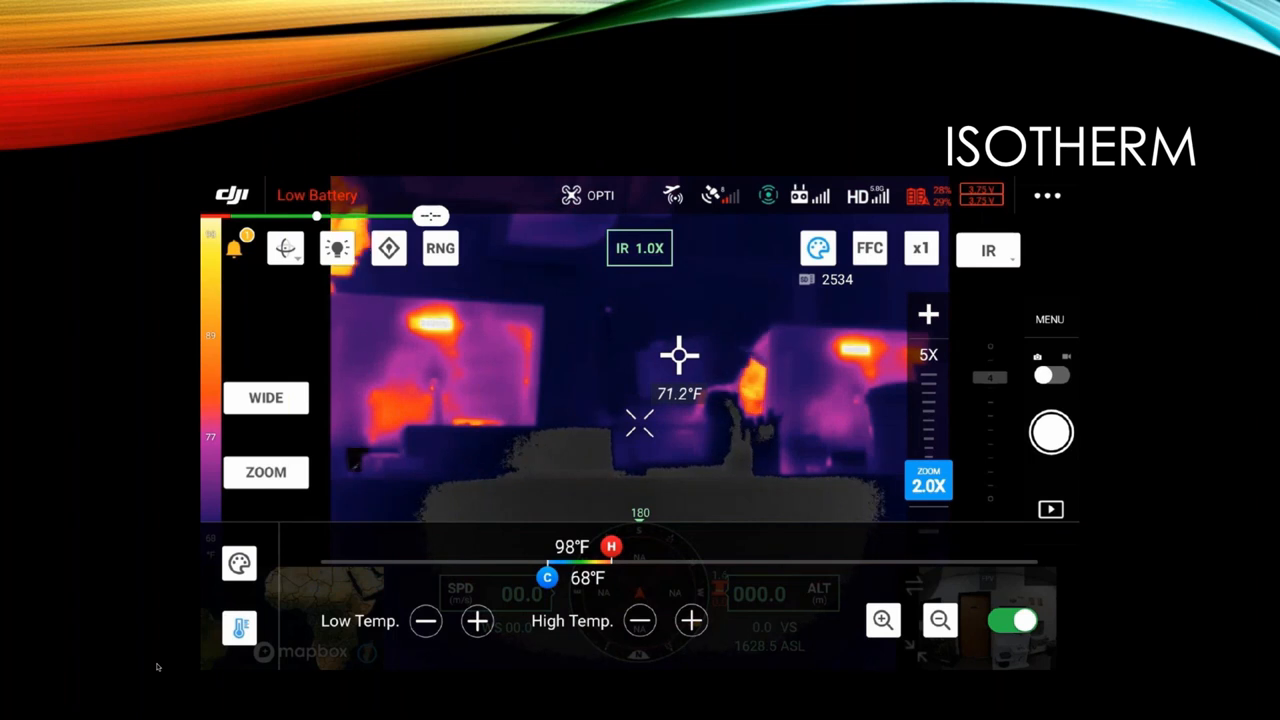
pyautogui.click(476, 620)
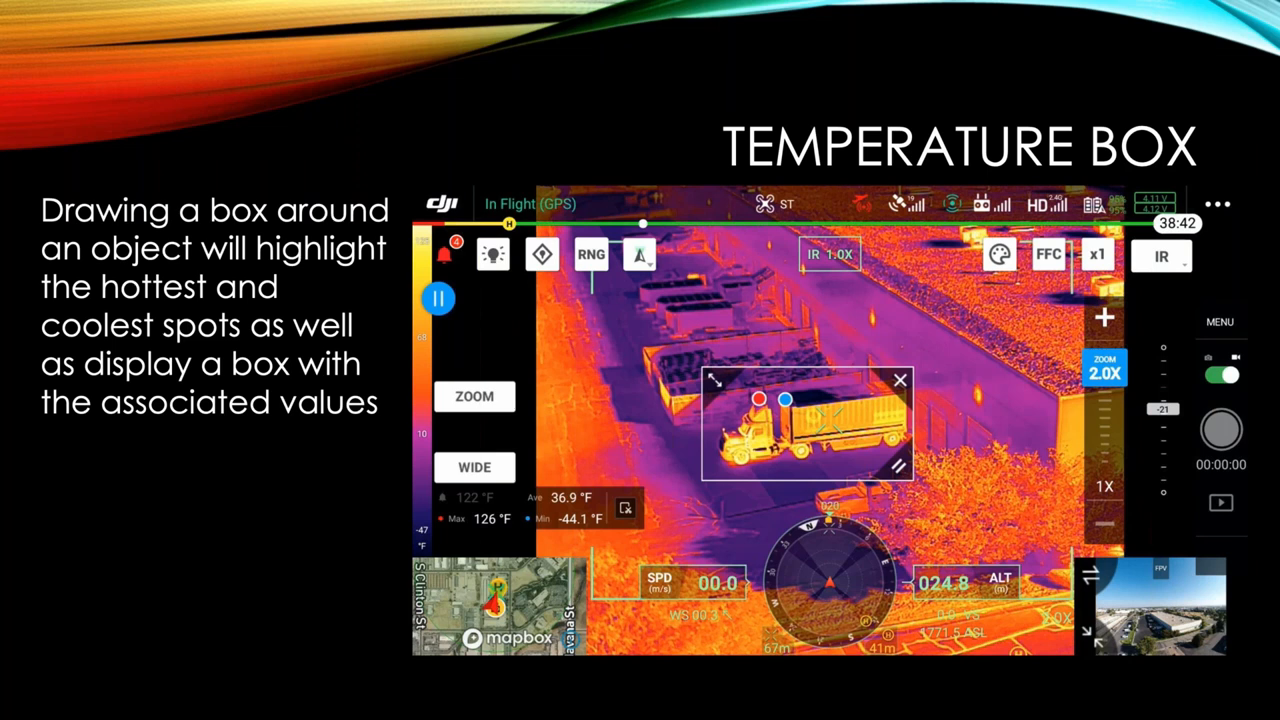
pyautogui.moveTo(4, 610)
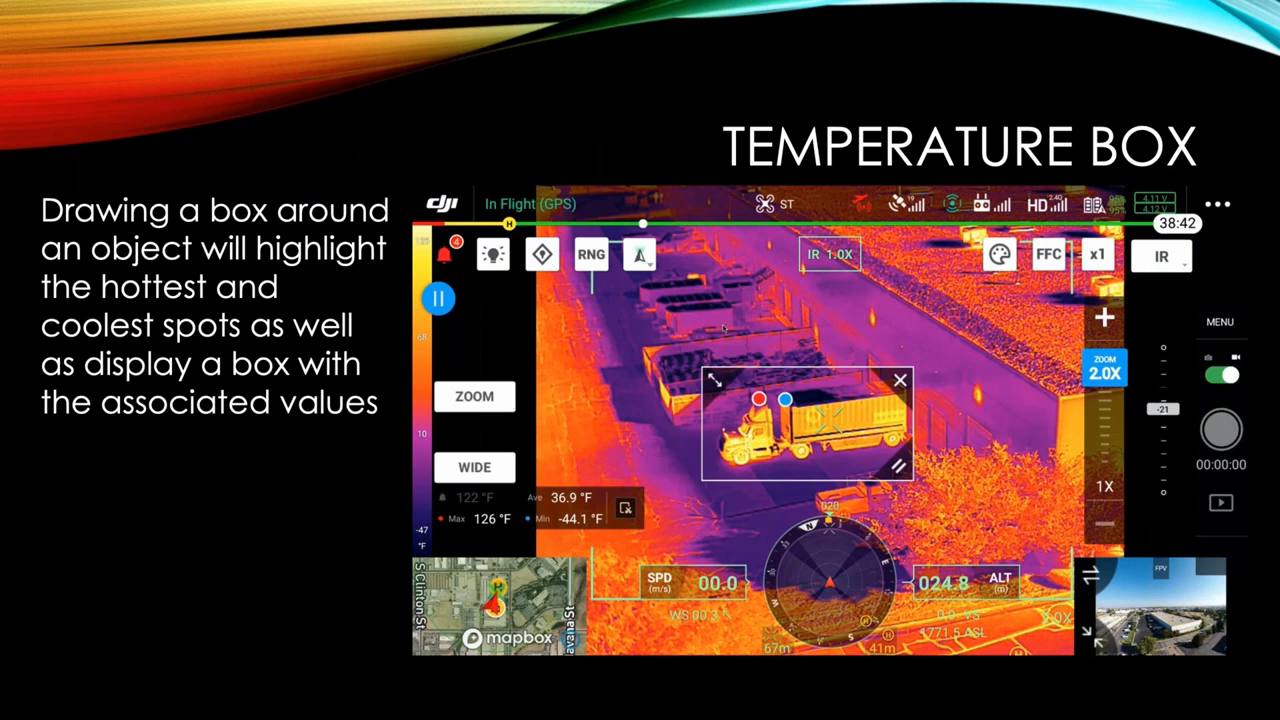
pyautogui.moveTo(790, 436)
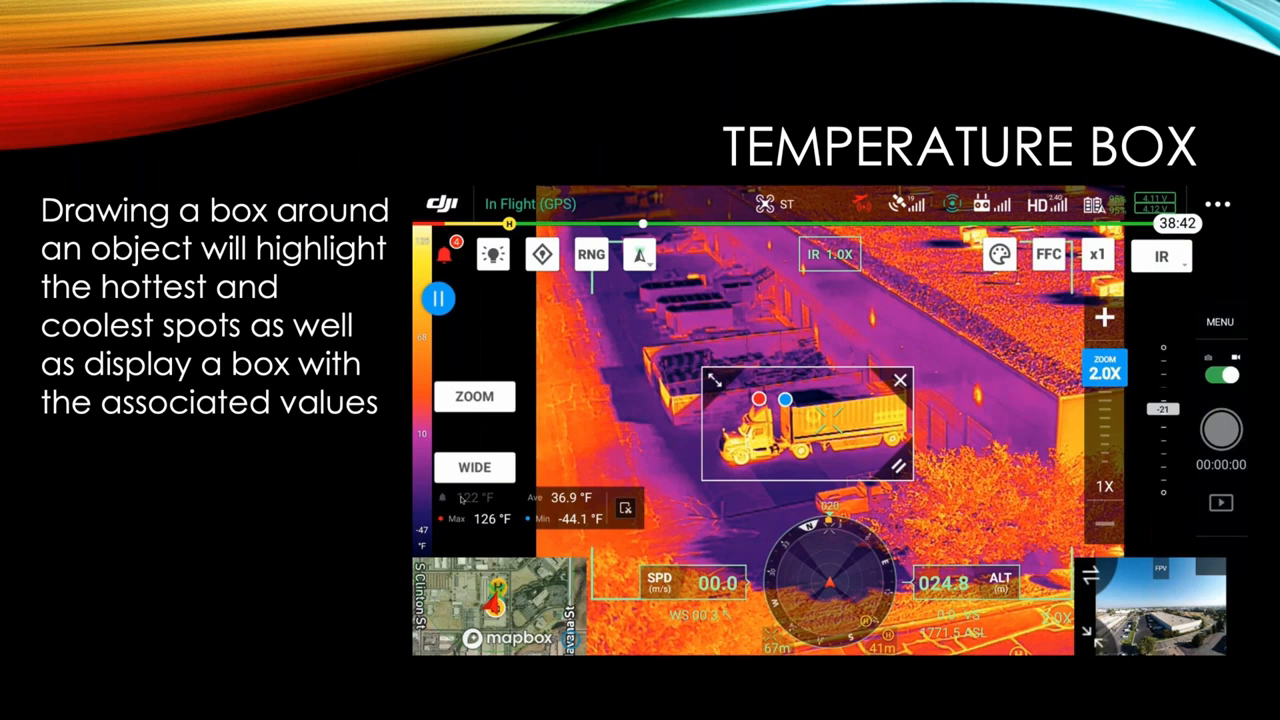
pyautogui.press('right')
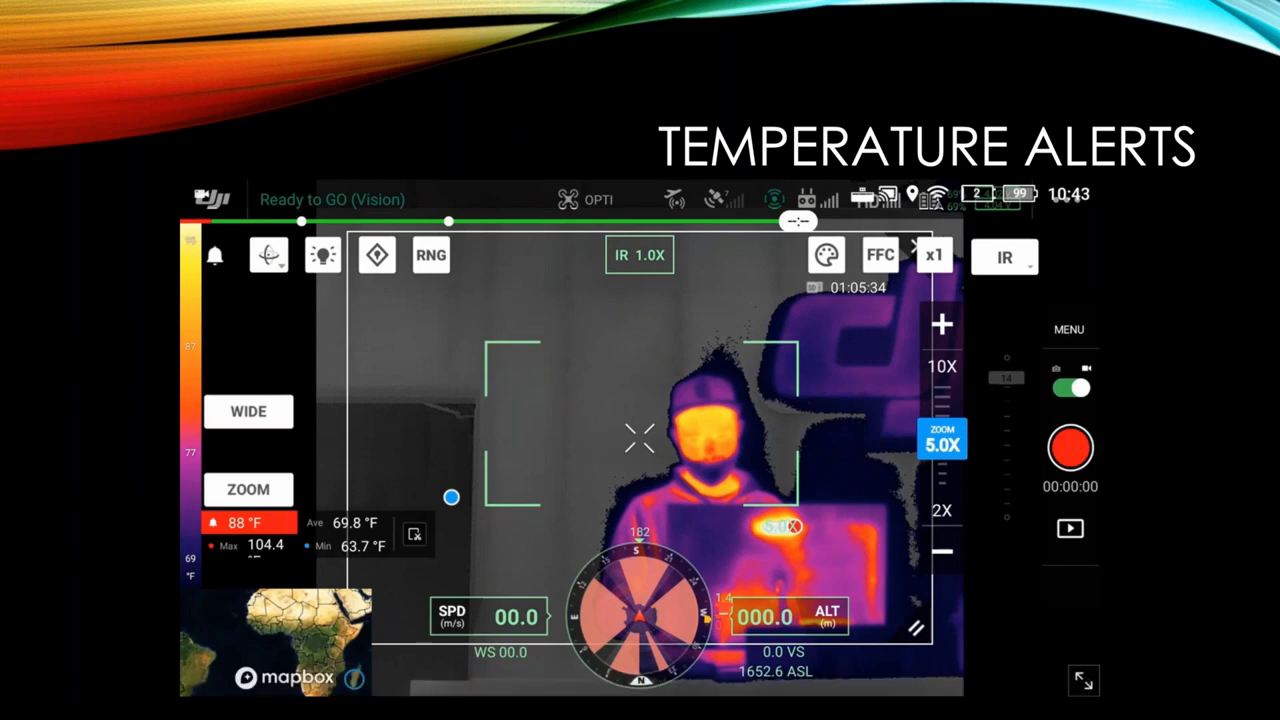
# Step: Play the temperature alerts demonstration through to the measurement box over the empty room
pyautogui.click(1068, 328)
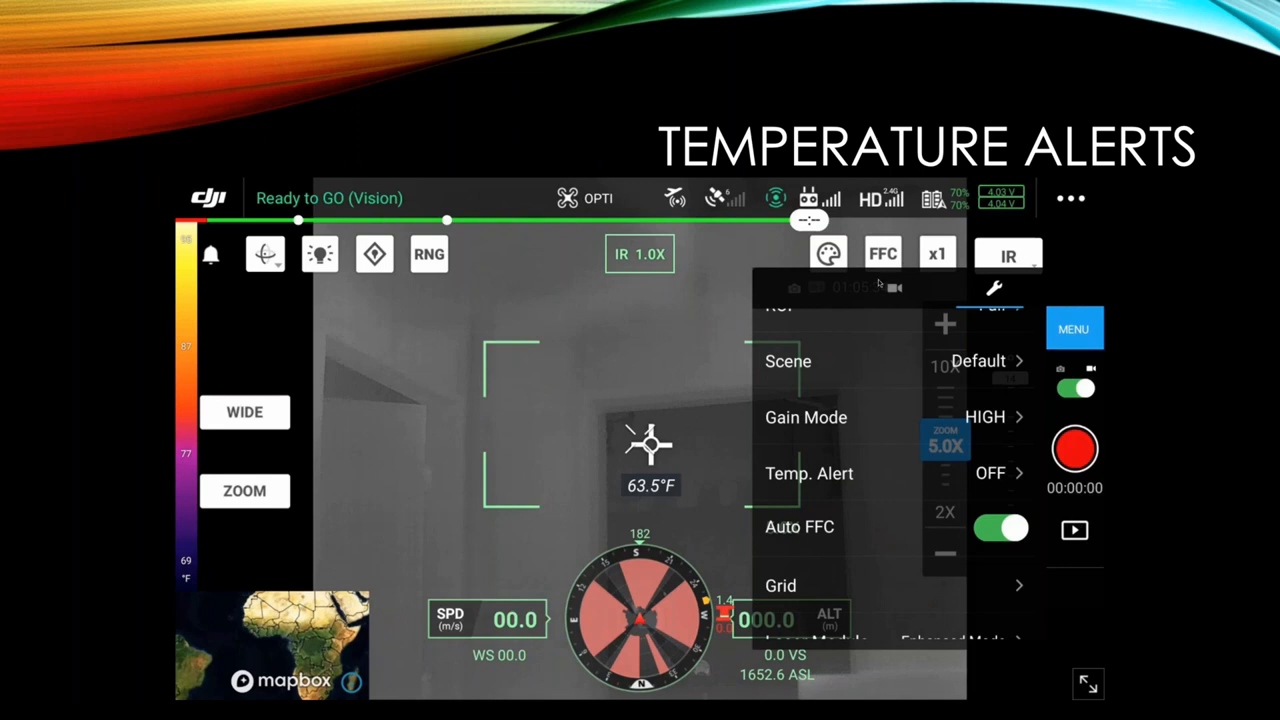
pyautogui.moveTo(930, 336)
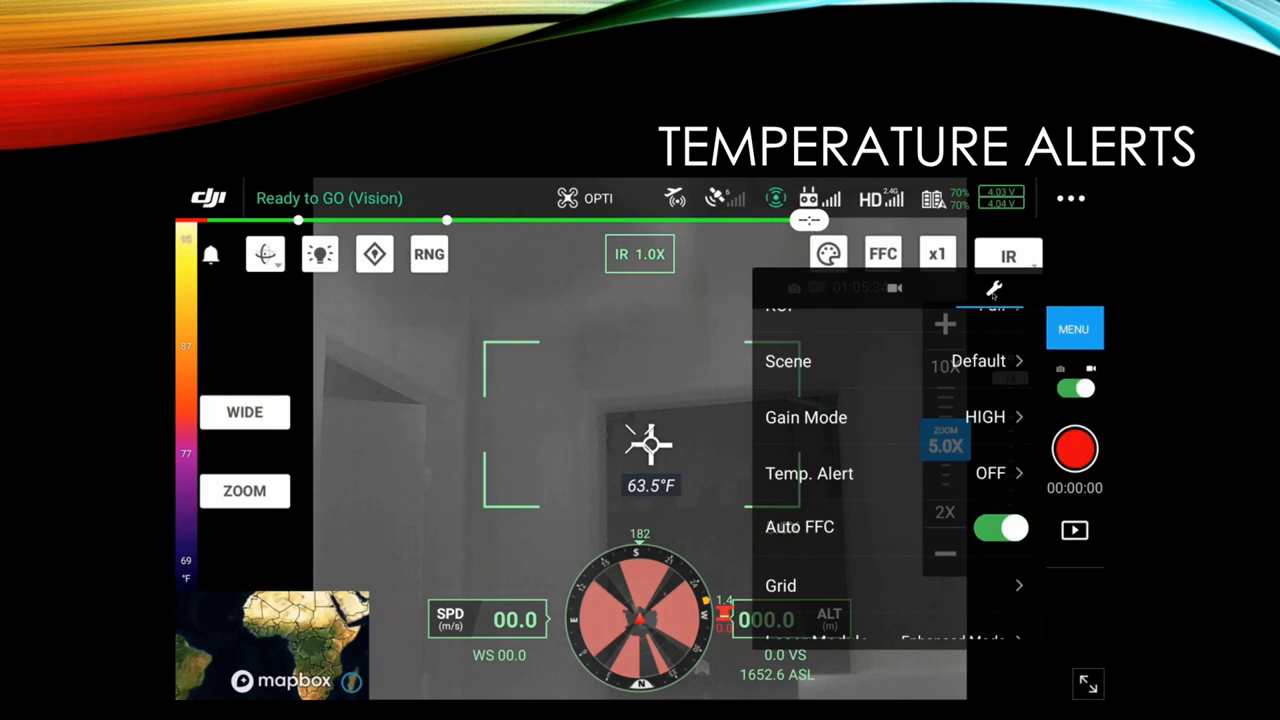
pyautogui.moveTo(910, 478)
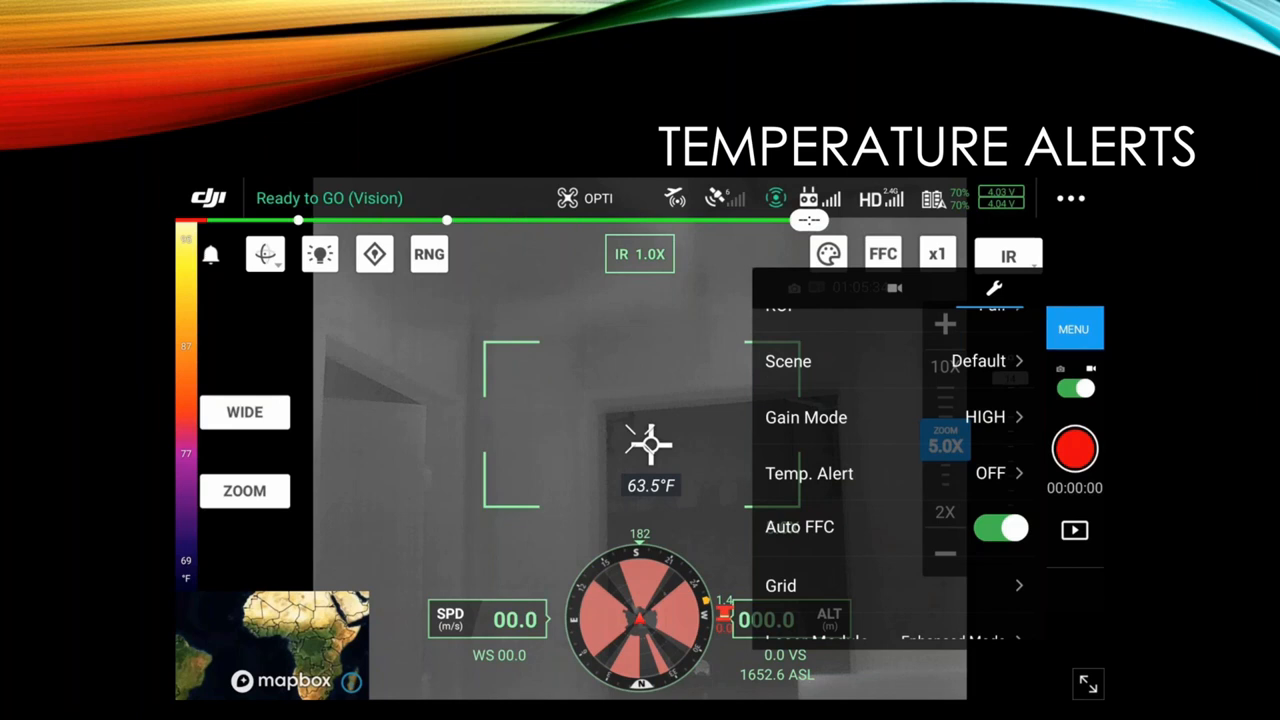
pyautogui.click(808, 472)
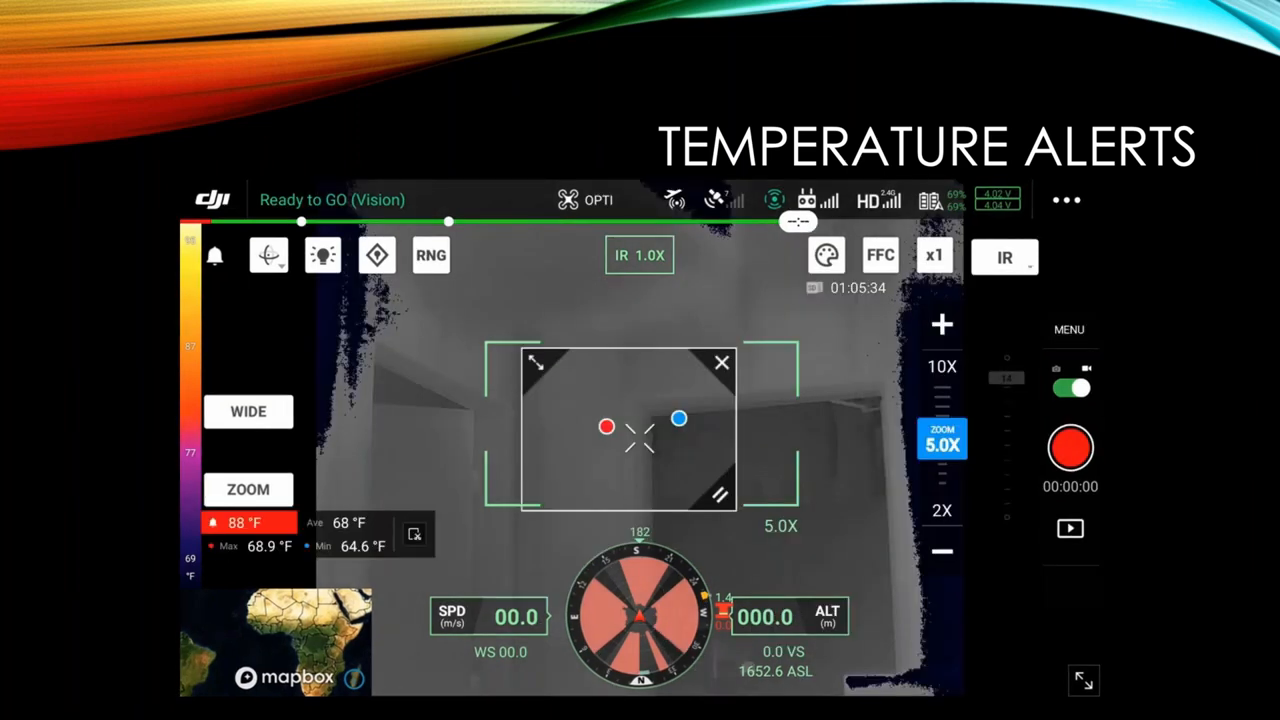
# Step: Advance to the Other Features slide showing the thermal camera settings menu
pyautogui.click(1068, 328)
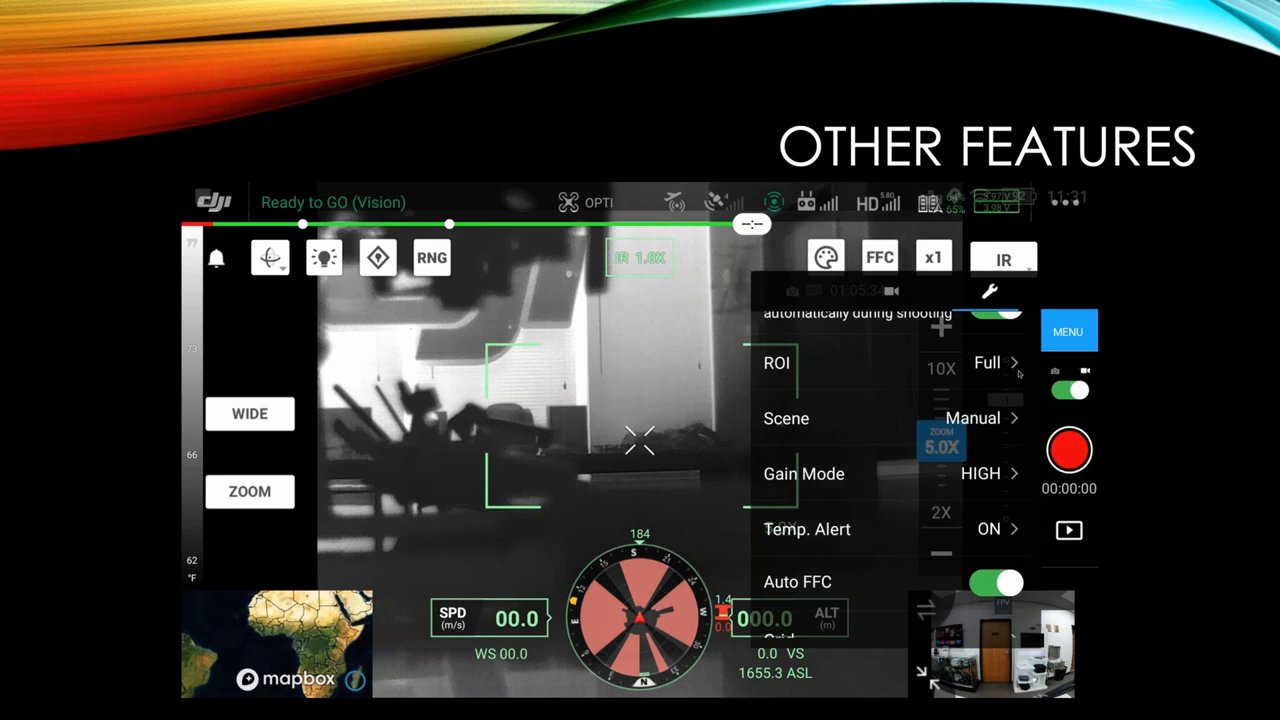
# Step: Advance from the Other Features slide to the Auto FFC slide
pyautogui.click(808, 528)
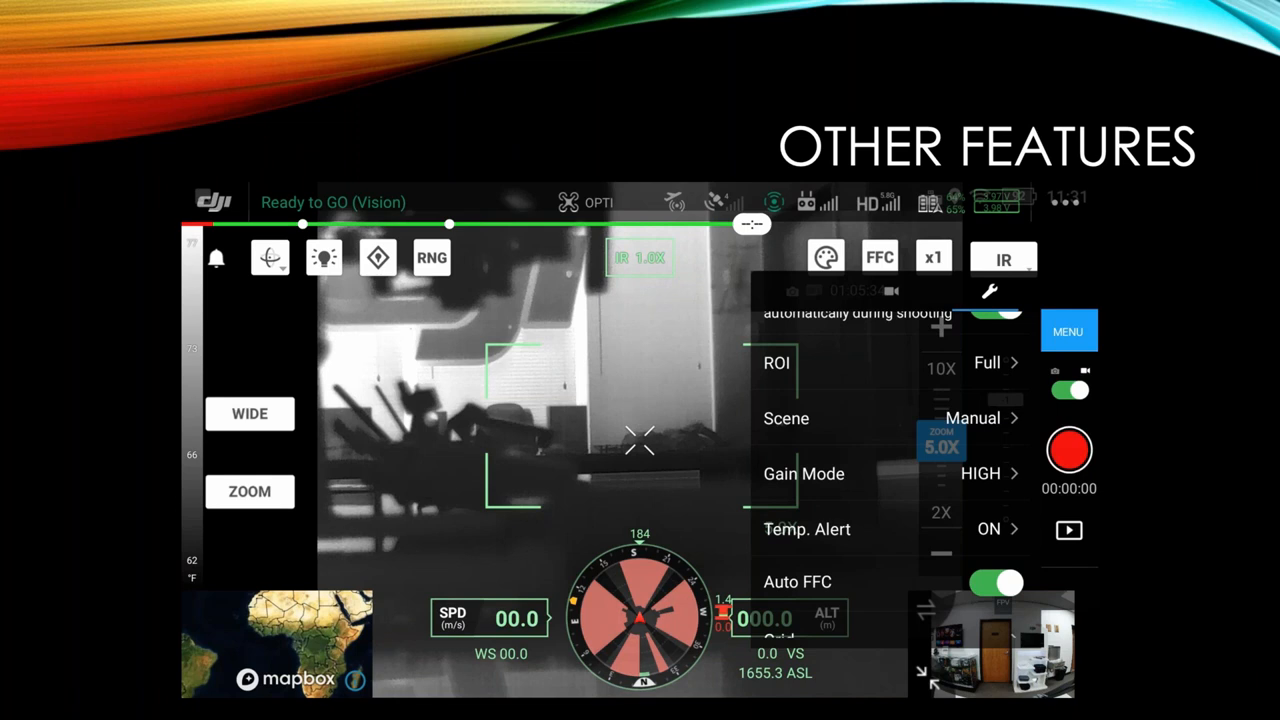
pyautogui.click(776, 362)
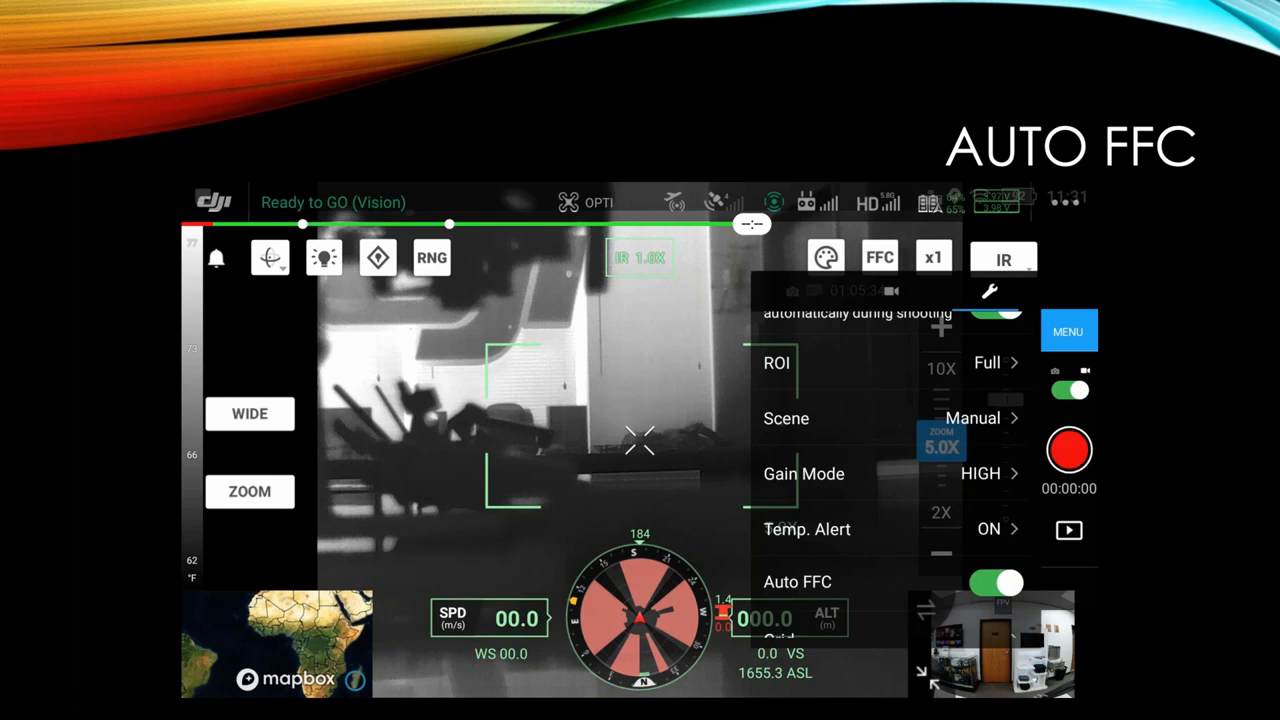
# Step: Leave the full-screen slideshow and land on the Sun Burn Protection slide in the editor
pyautogui.scroll(-3)
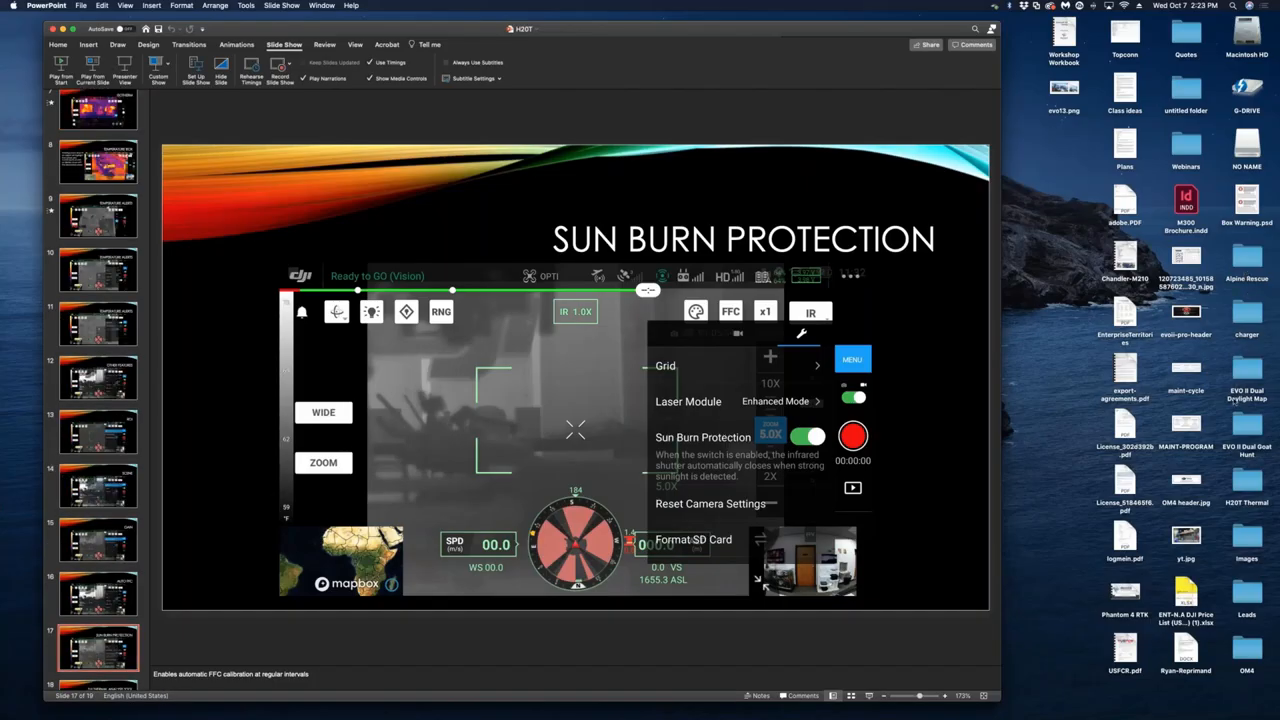
# Step: Start the embedded DJI Pilot flight recording of the man by the hedge
pyautogui.click(1248, 480)
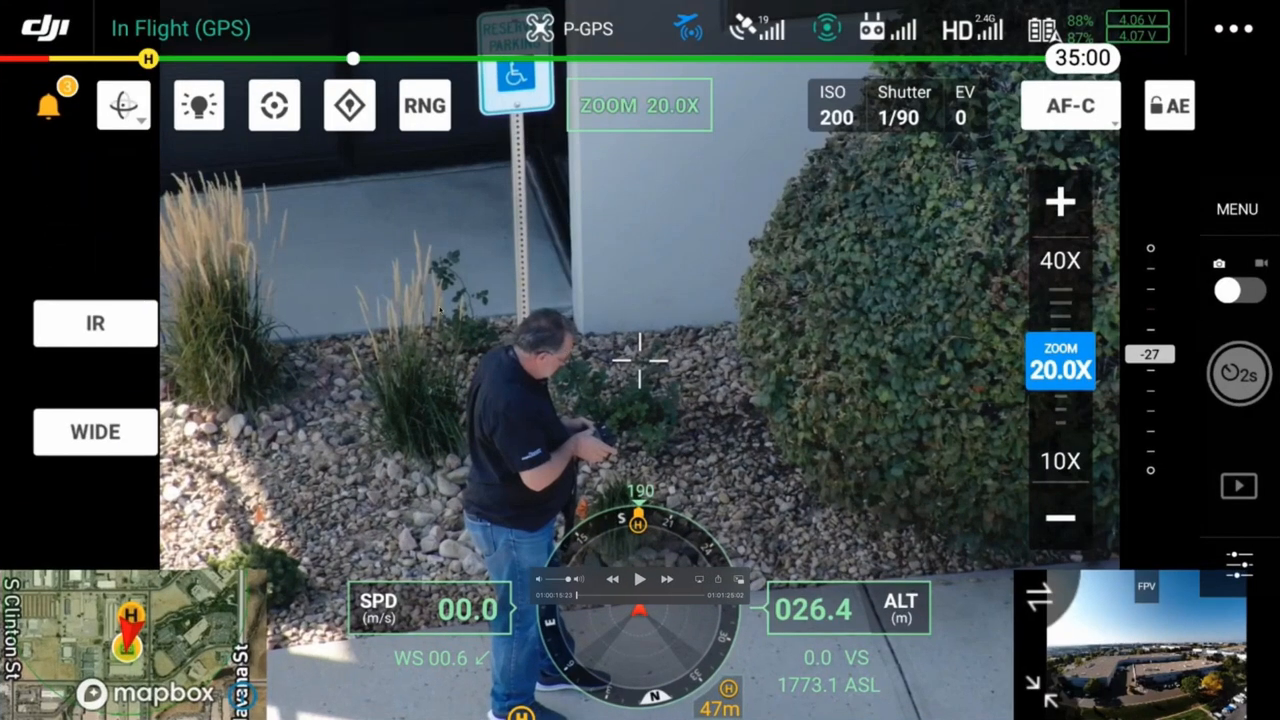
# Step: Play the flight recording as the camera switches from the zoomed daylight view to IR
pyautogui.click(640, 580)
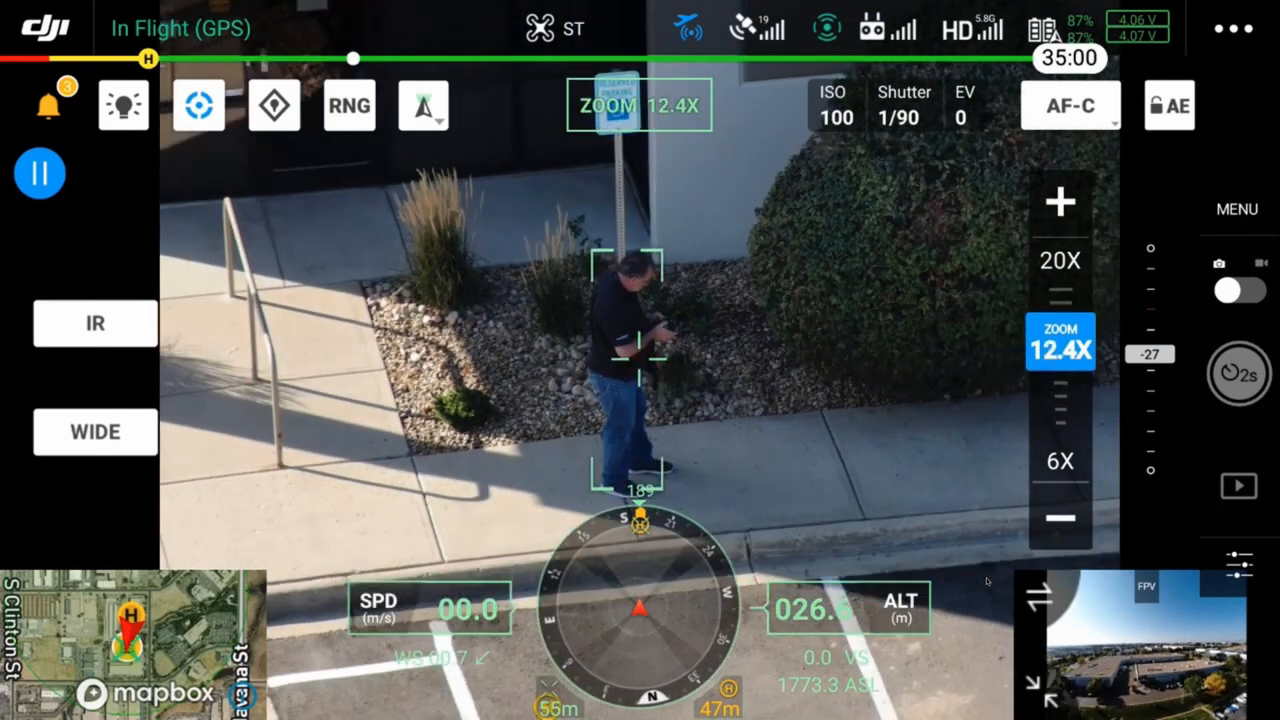
pyautogui.click(1060, 516)
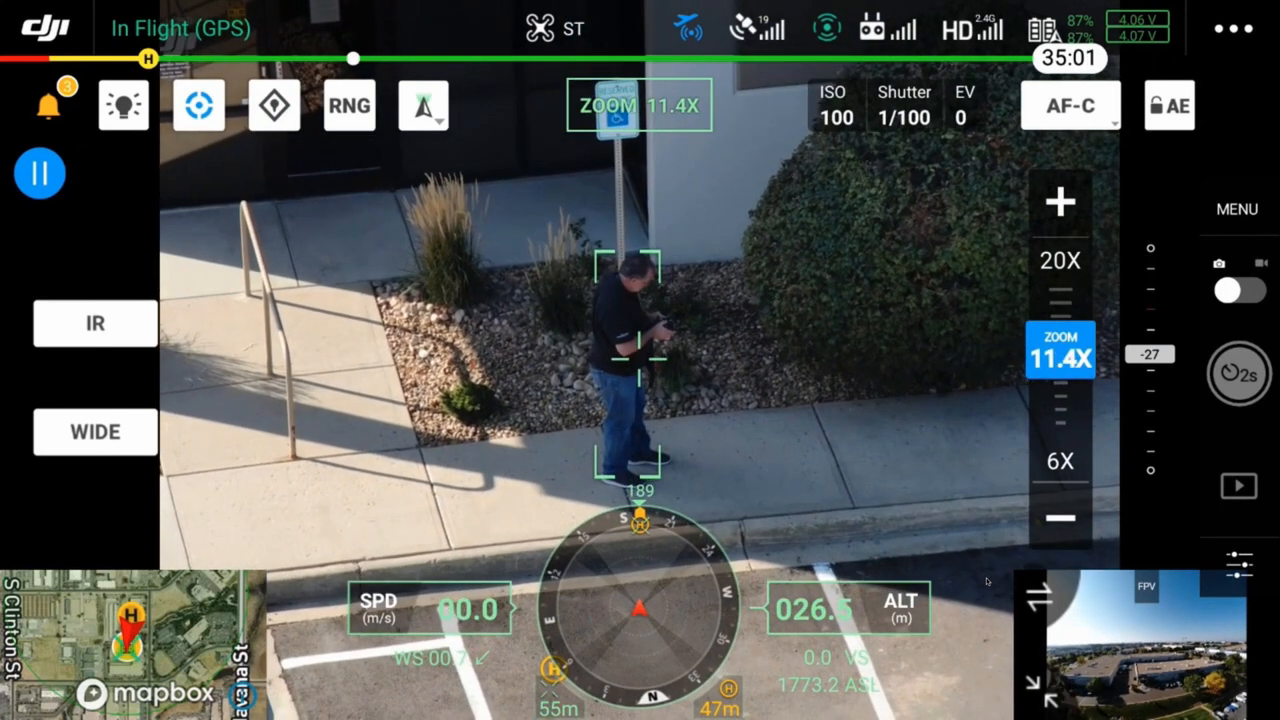
pyautogui.click(94, 324)
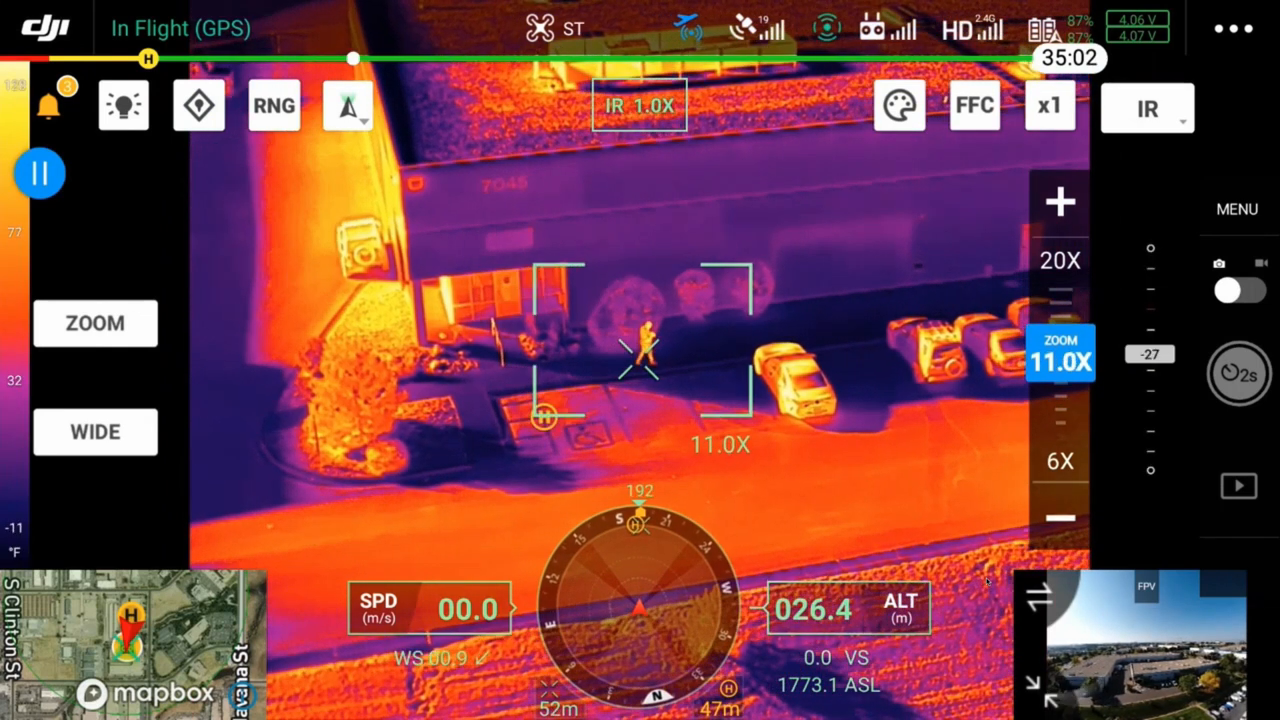
pyautogui.click(1060, 200)
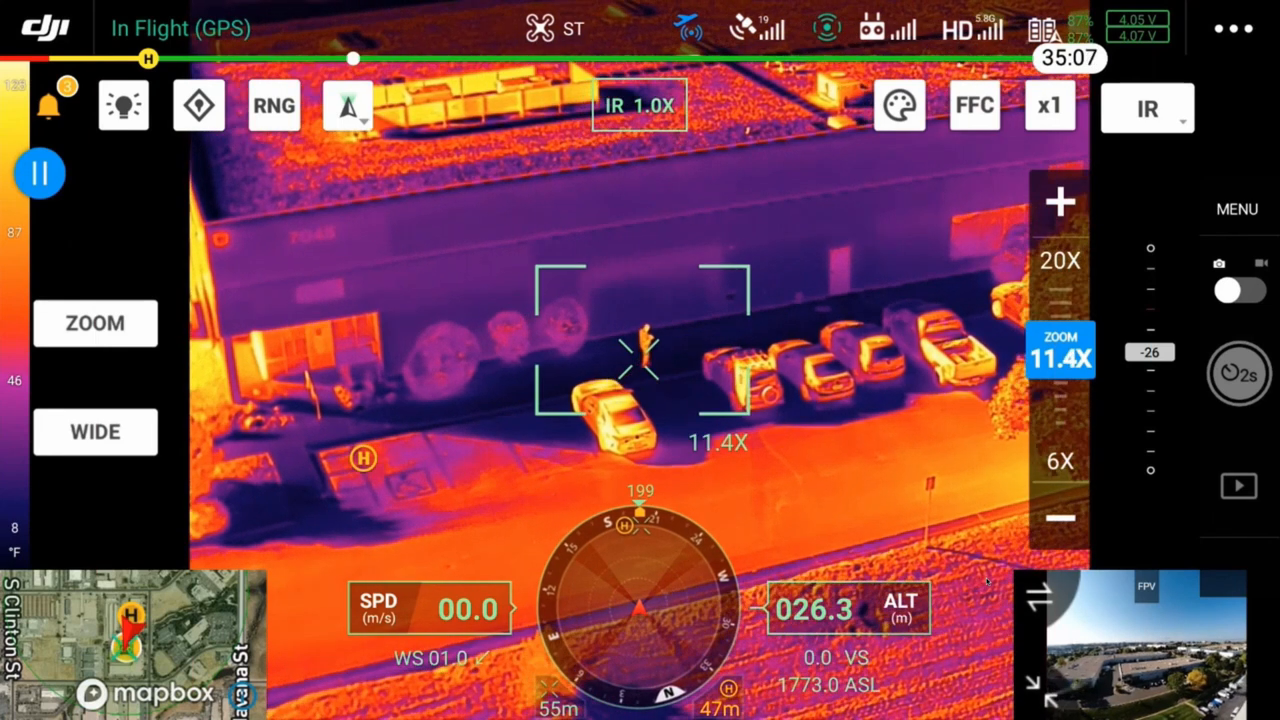
# Step: Continue playback through the thermal zoom close-ups of the person and return to the slide
pyautogui.click(1048, 104)
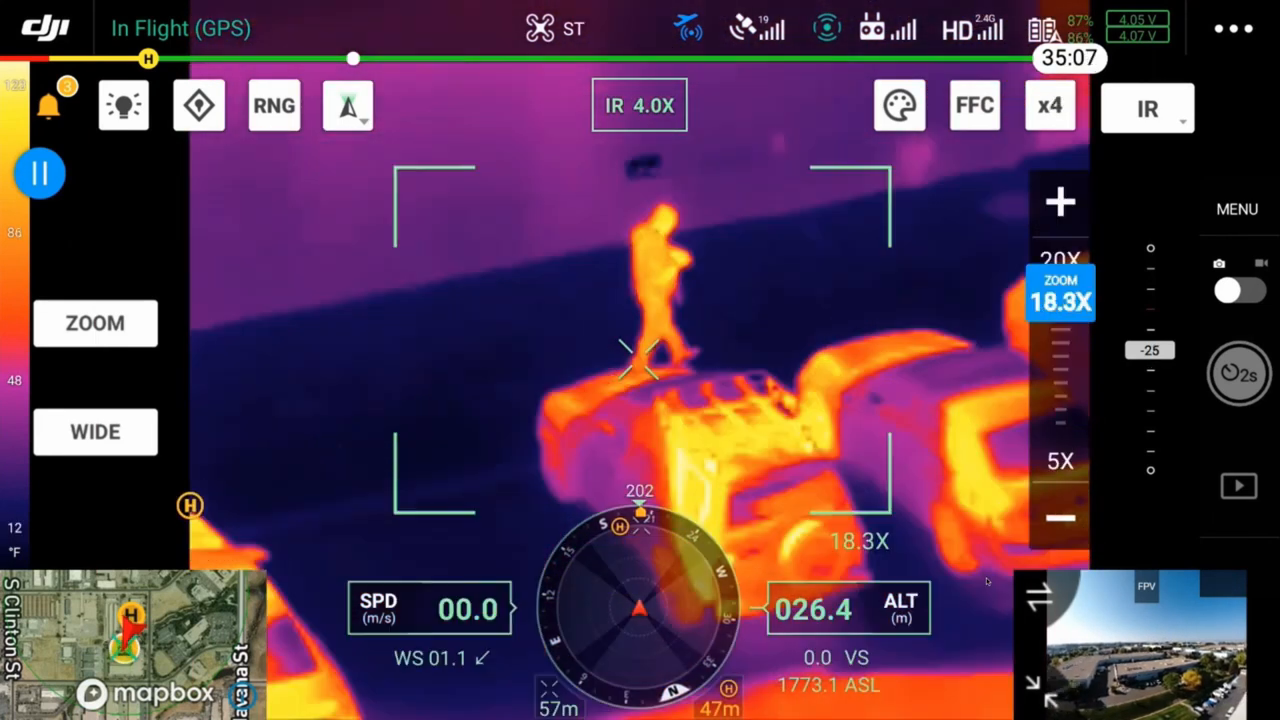
pyautogui.click(1060, 200)
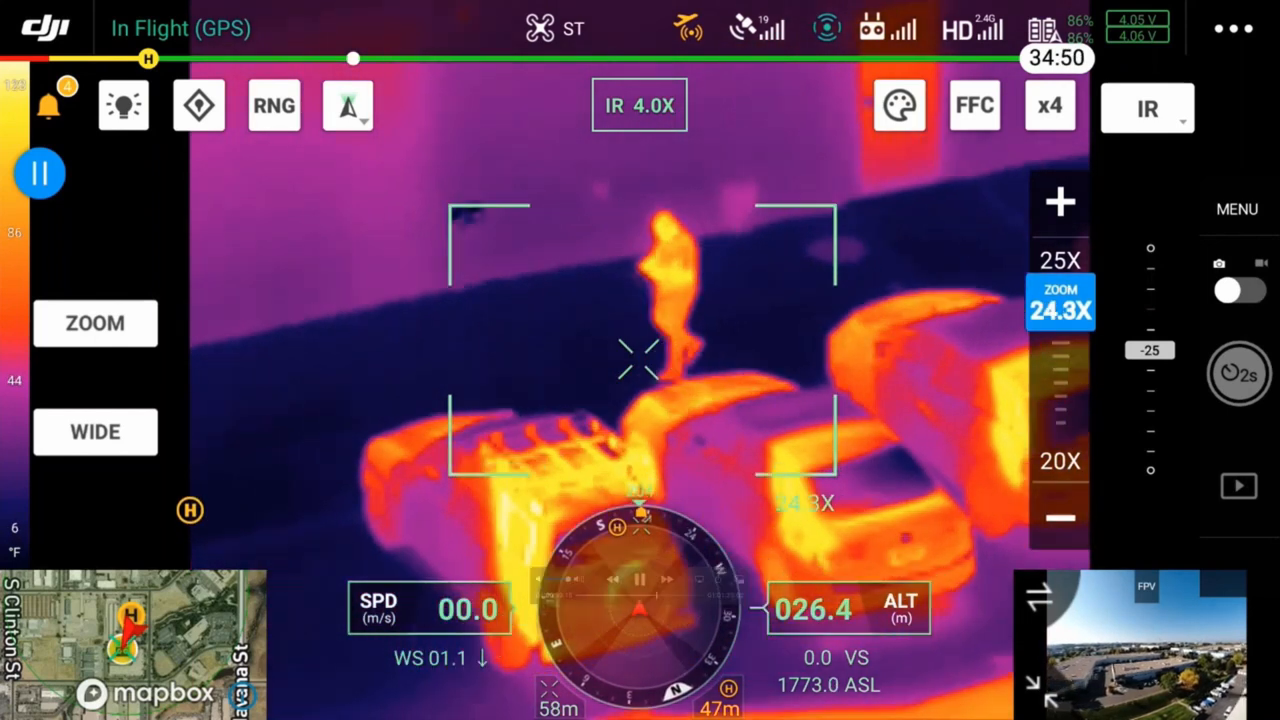
pyautogui.click(1238, 374)
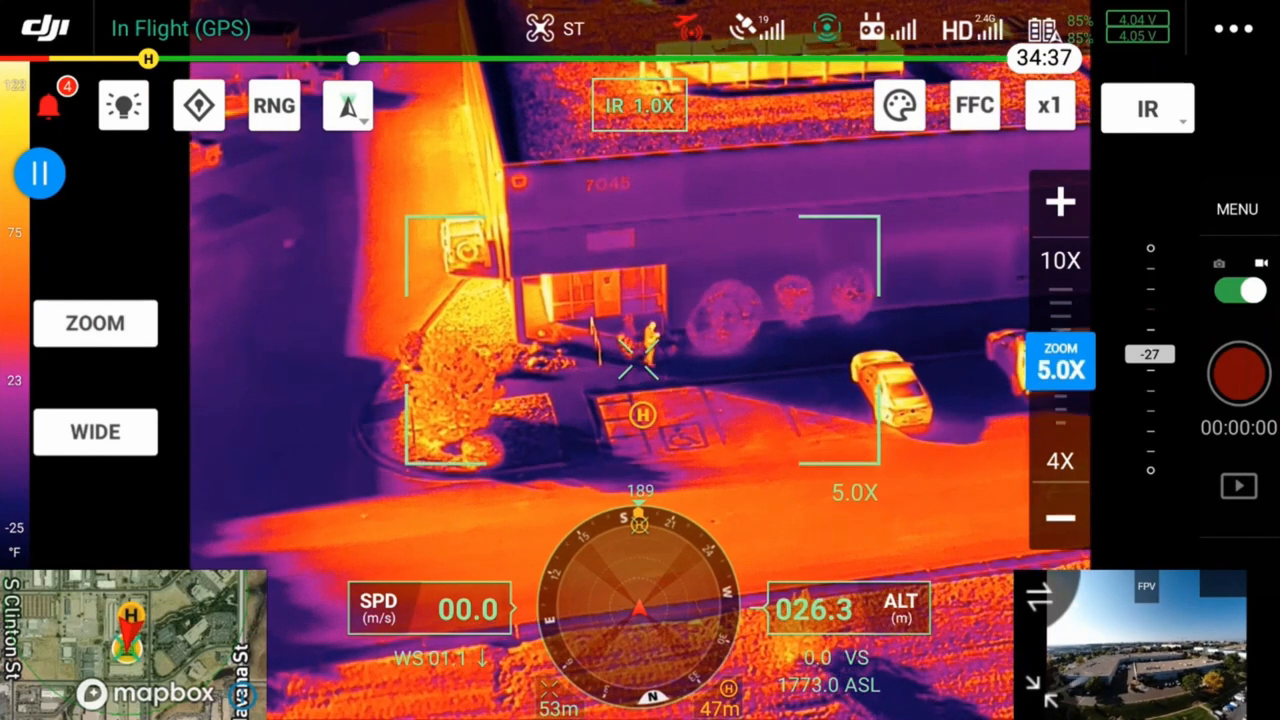
pyautogui.click(1060, 200)
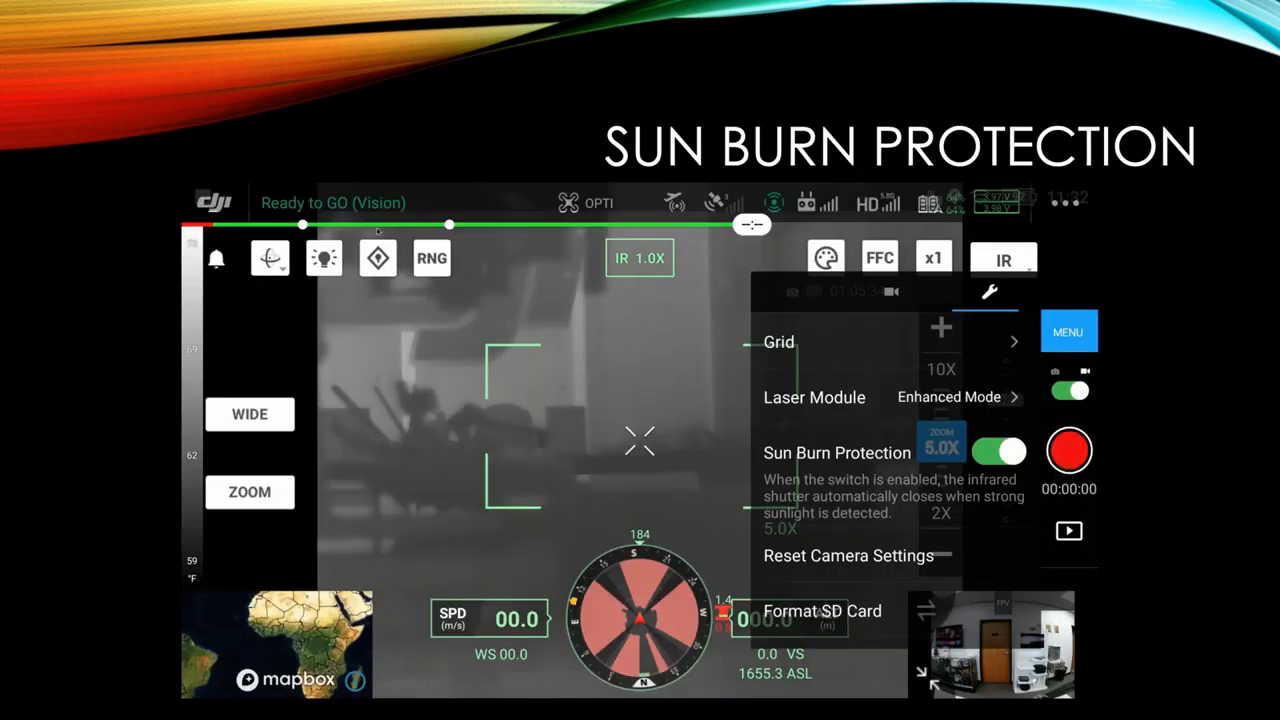
# Step: Advance to the DJI Thermal Analysis Tool slide with the measured jeep image
pyautogui.press('Right')
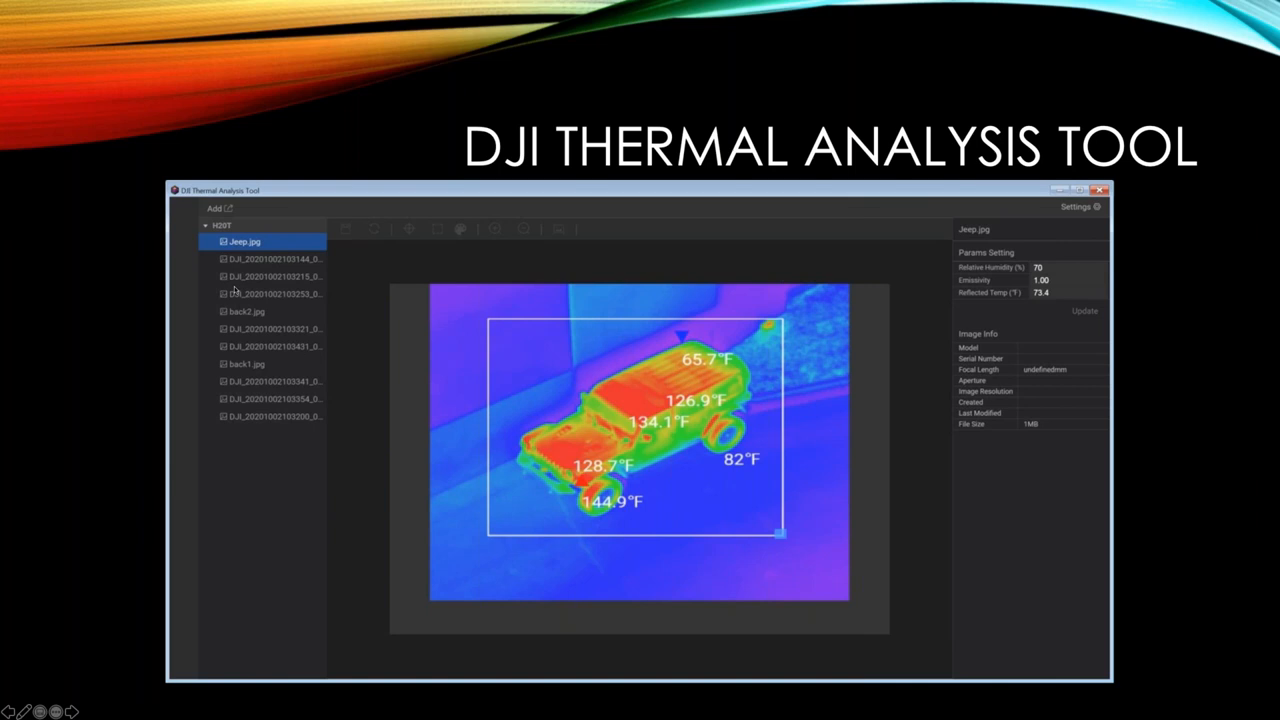
pyautogui.moveTo(696, 388)
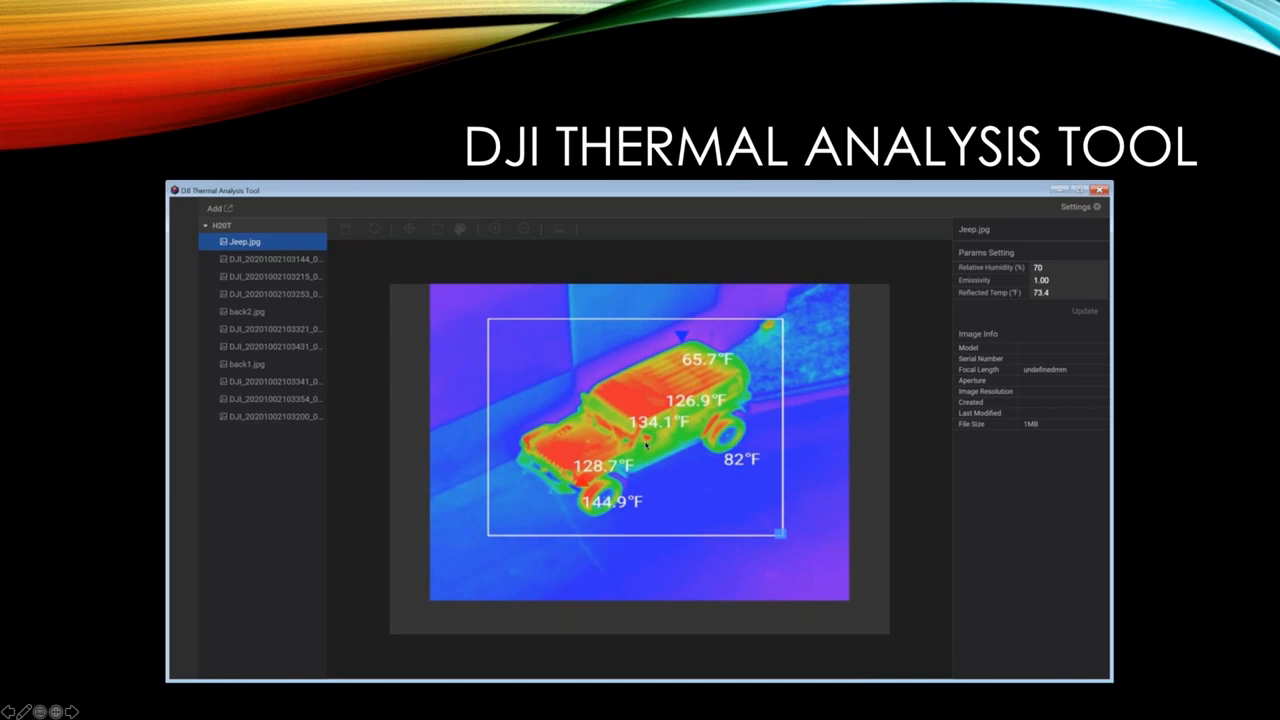
pyautogui.moveTo(672, 458)
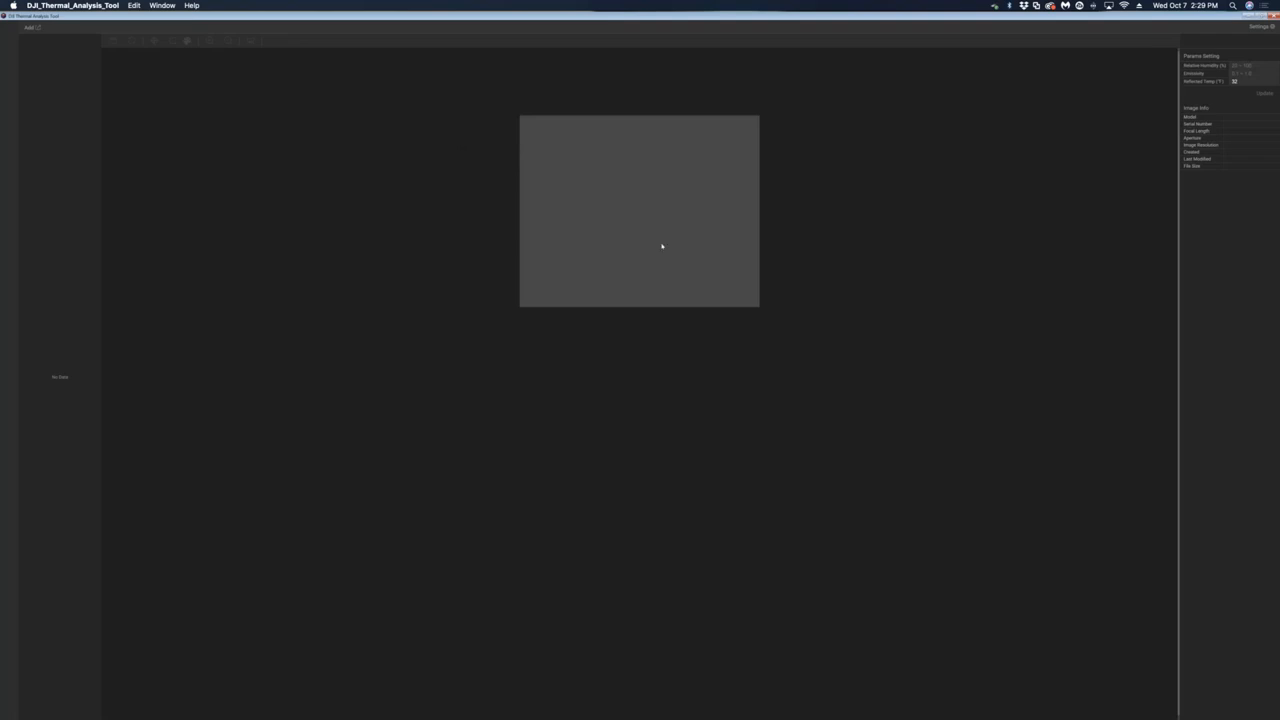
pyautogui.moveTo(1216, 254)
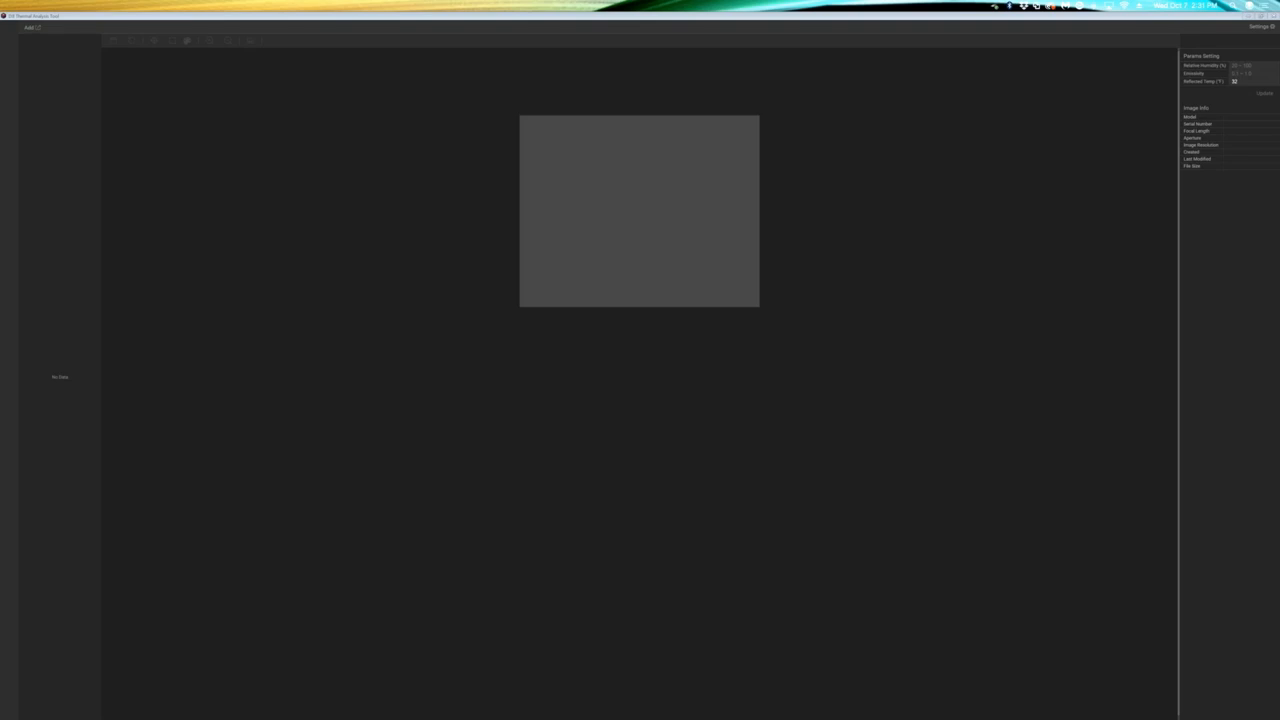
pyautogui.moveTo(54, 168)
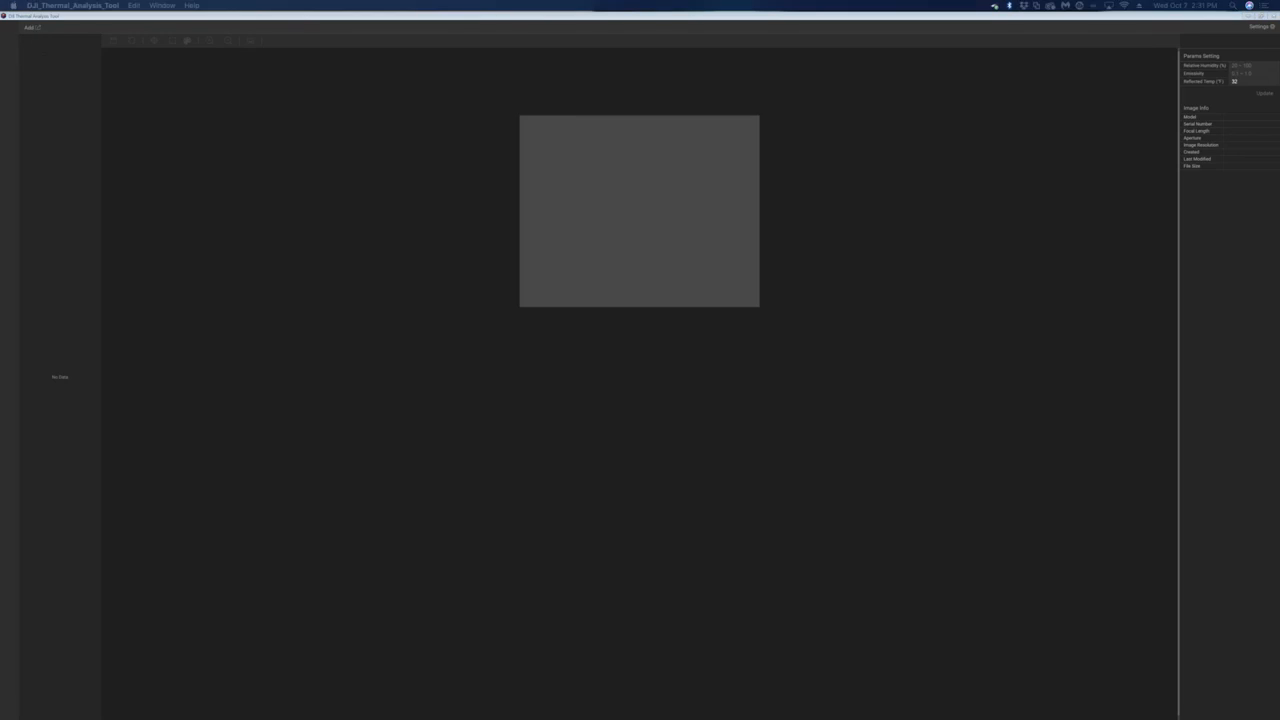
# Step: Load the folder of thermal images so its files are listed in the sidebar
pyautogui.click(32, 28)
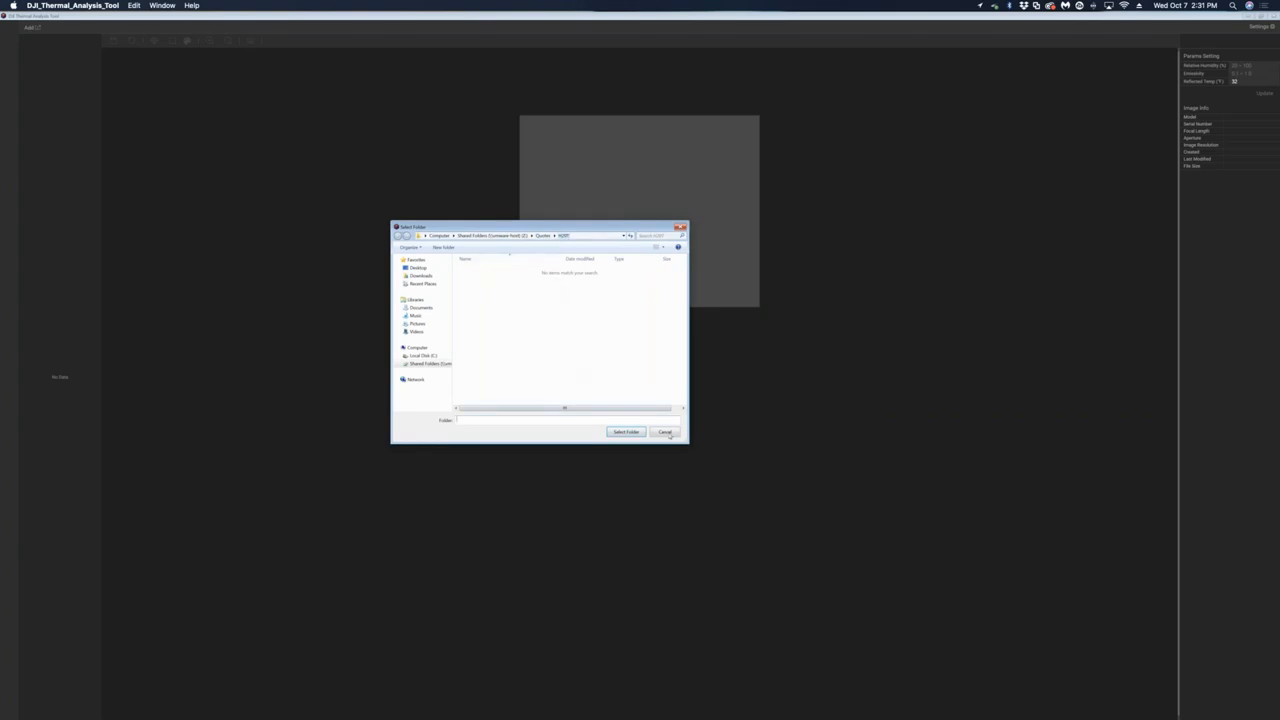
pyautogui.click(628, 432)
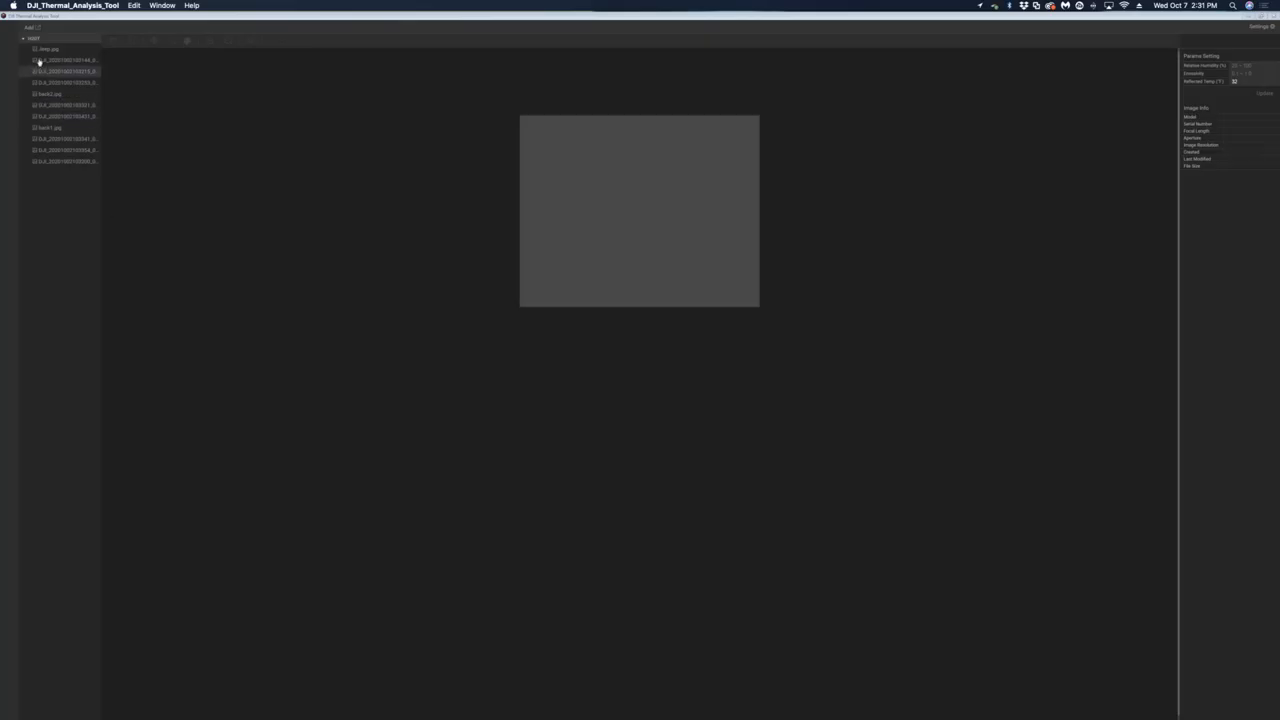
pyautogui.moveTo(64, 72)
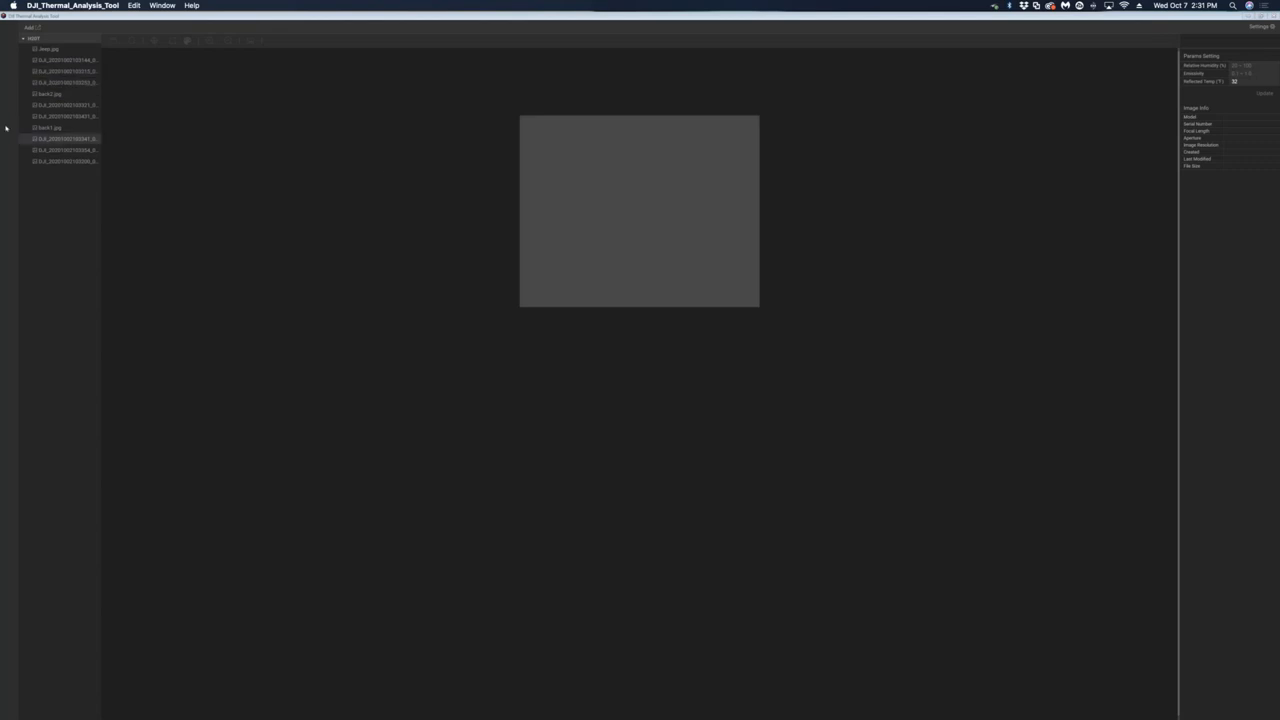
# Step: Open the thermal image of the fenced equipment site in the viewer
pyautogui.click(64, 60)
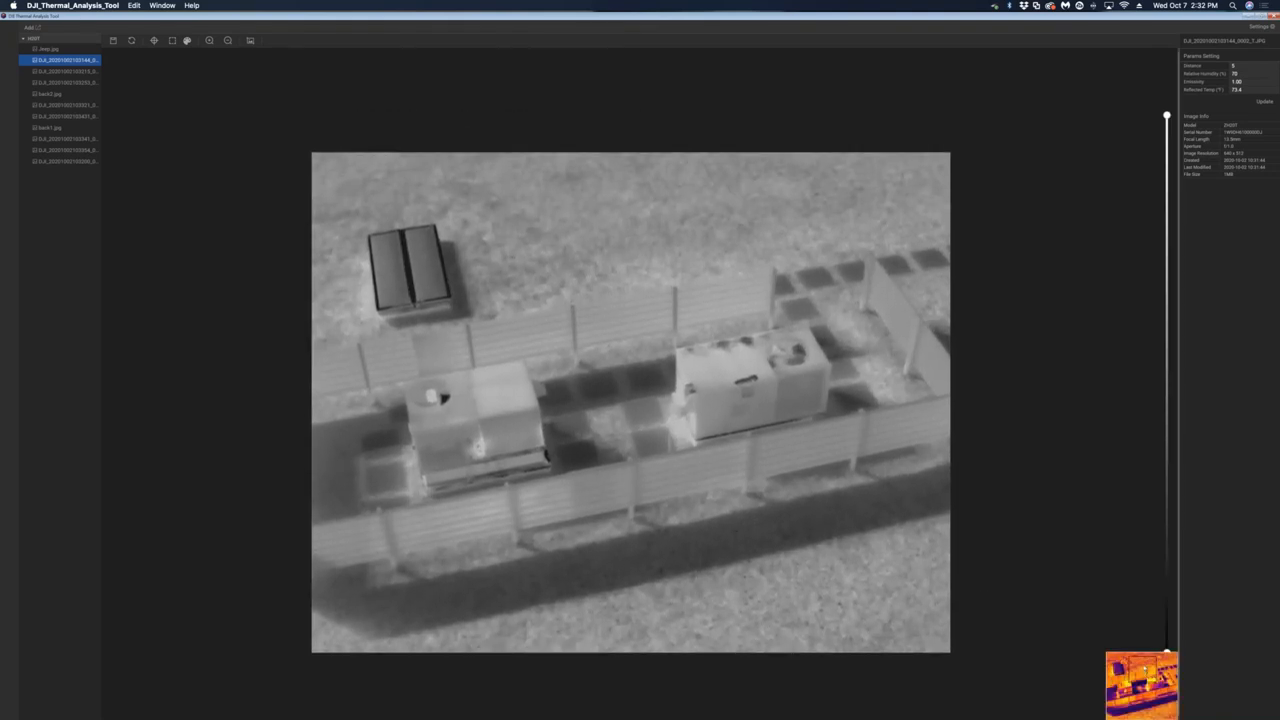
pyautogui.moveTo(1168, 114); pyautogui.dragTo(1168, 650)
pyautogui.write('21')
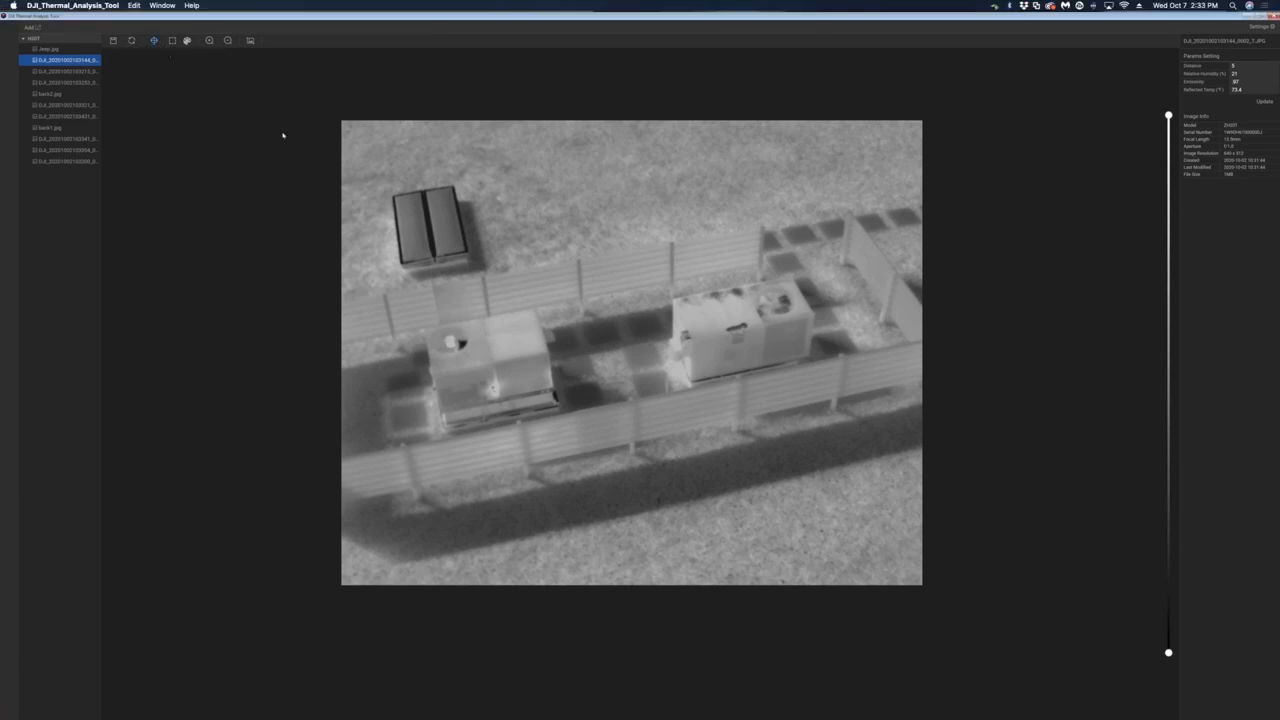
# Step: Pin a spot temperature reading on the hot spot of the left equipment unit
pyautogui.click(494, 384)
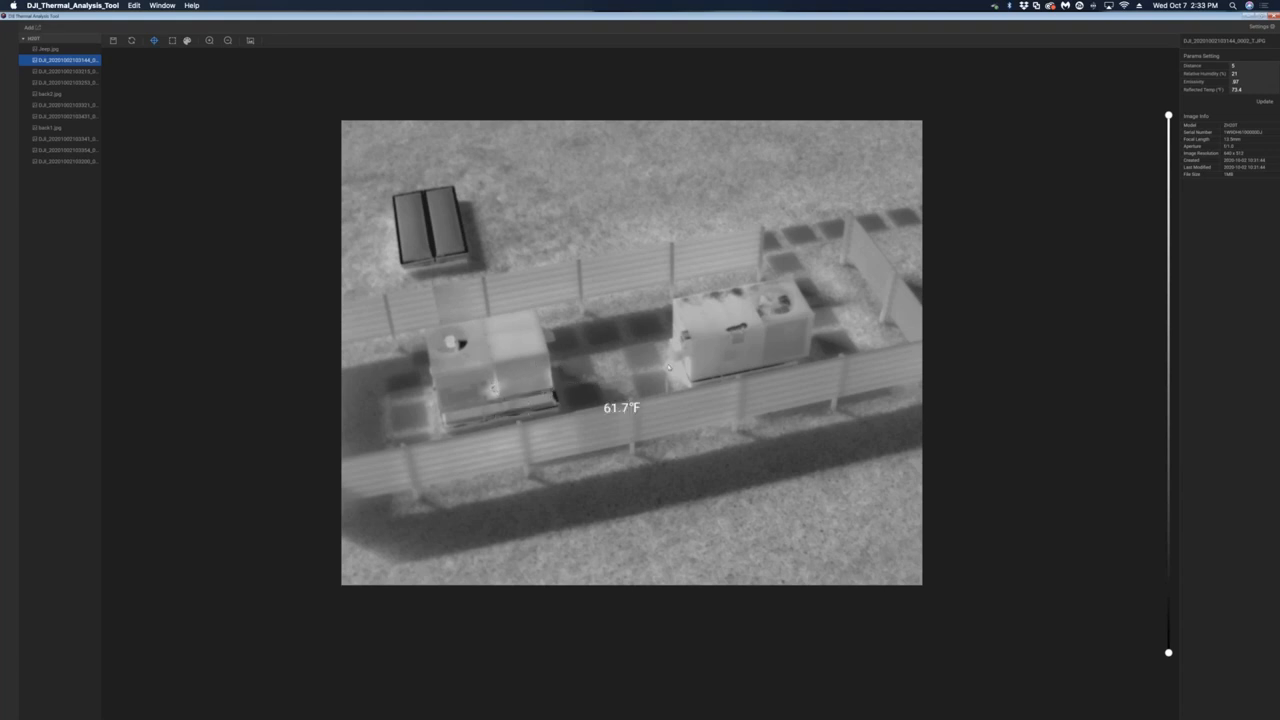
pyautogui.moveTo(744, 328)
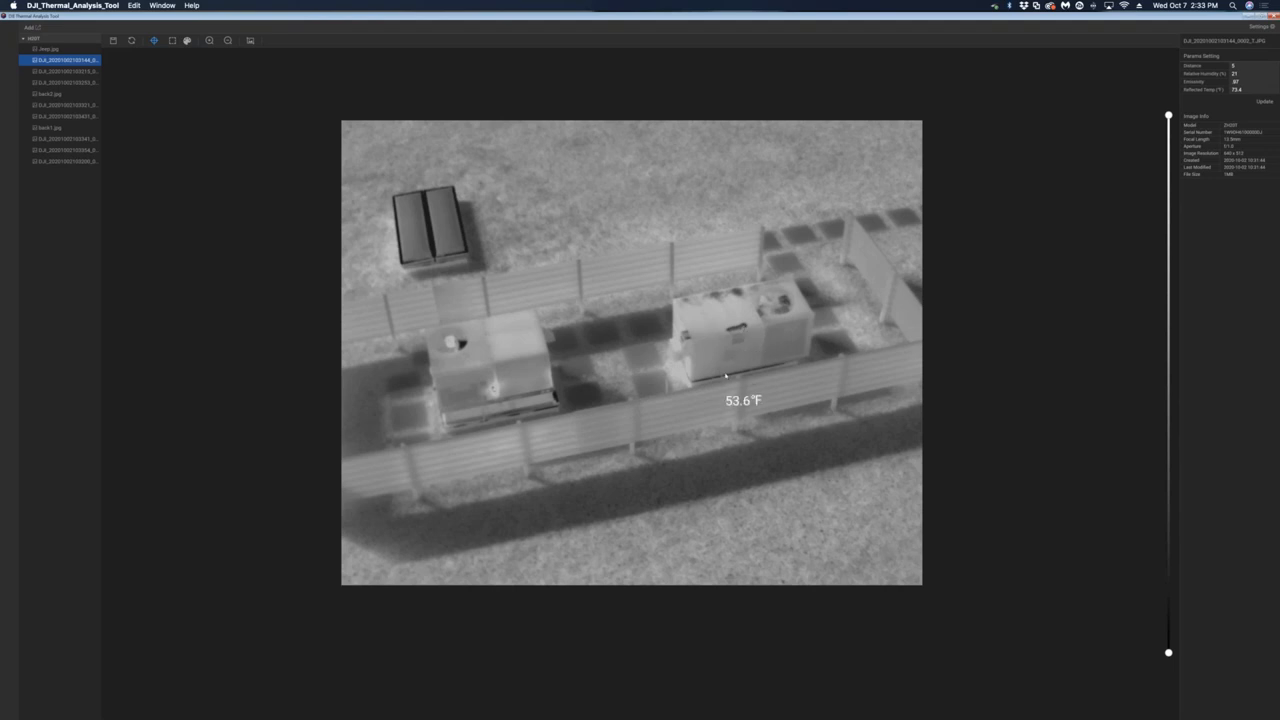
pyautogui.moveTo(712, 384)
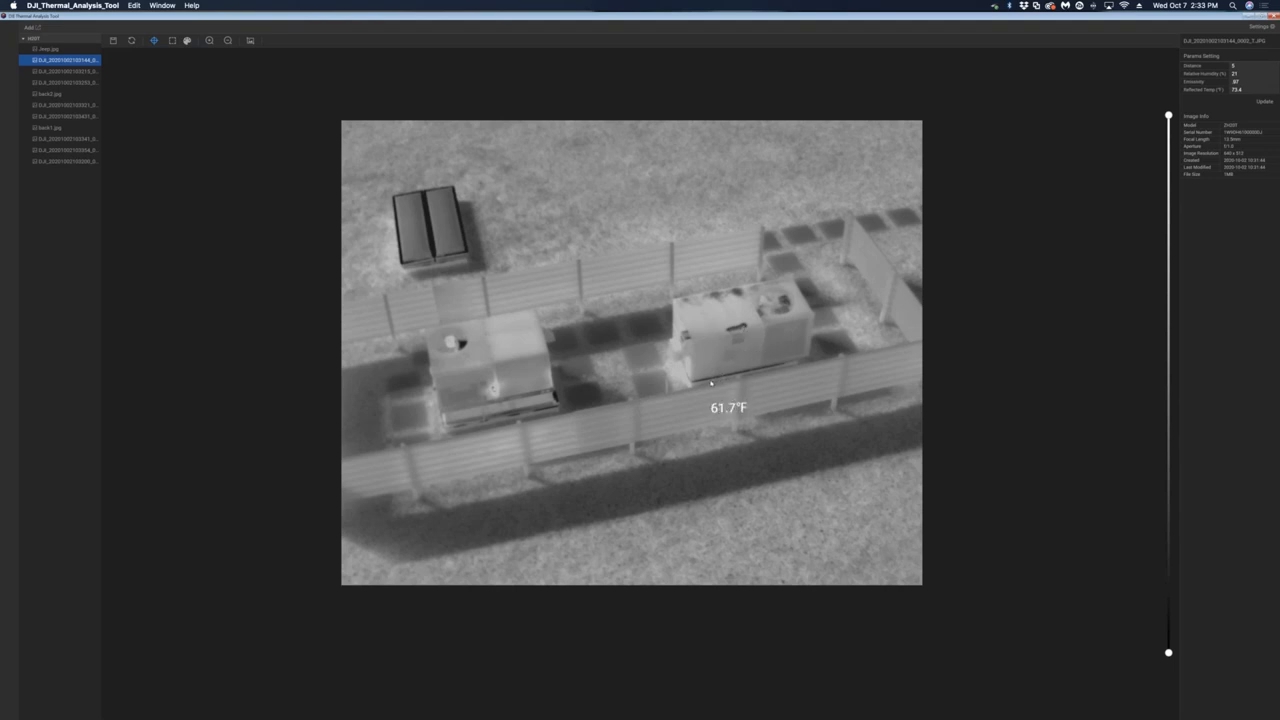
pyautogui.moveTo(764, 374)
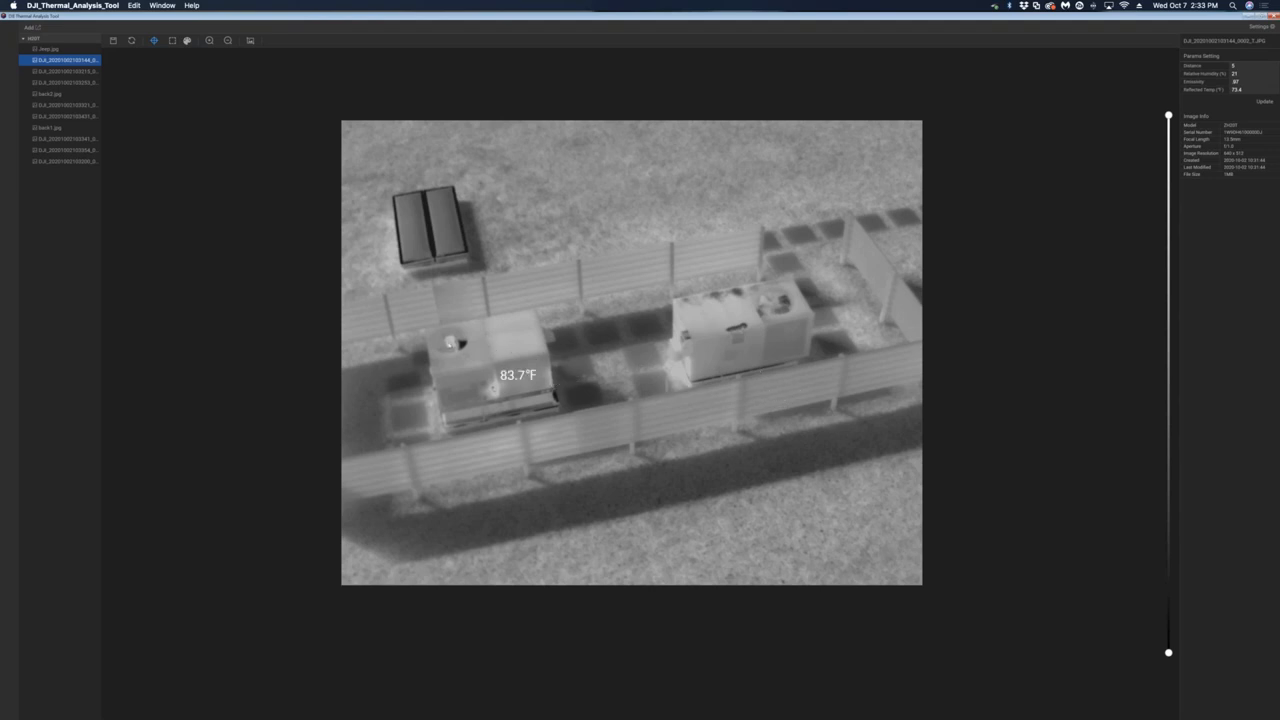
pyautogui.moveTo(452, 344)
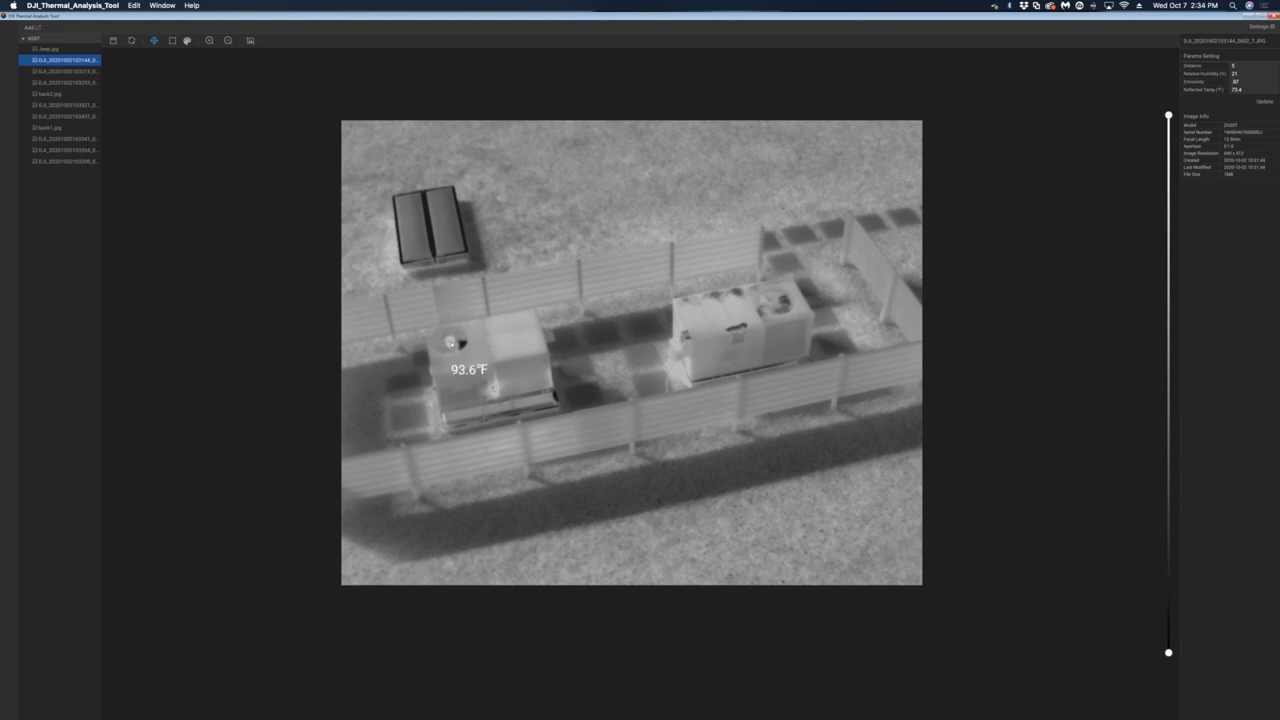
pyautogui.click(496, 388)
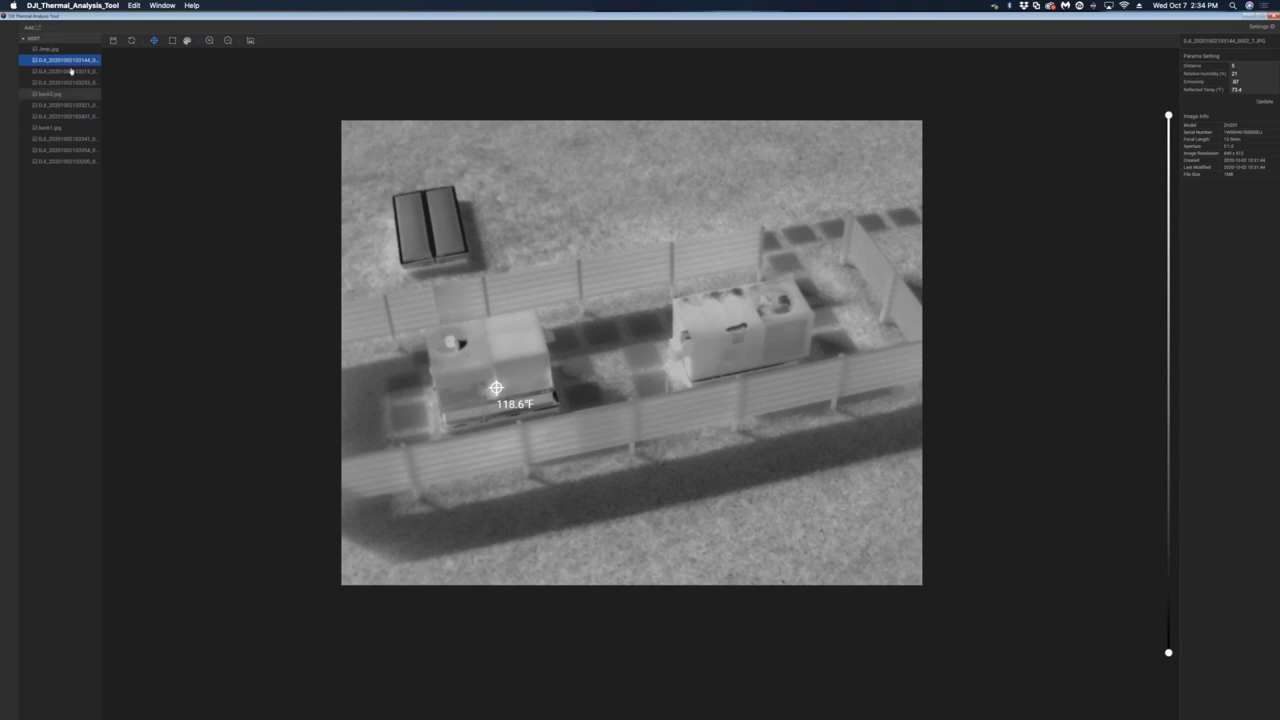
pyautogui.moveTo(172, 40)
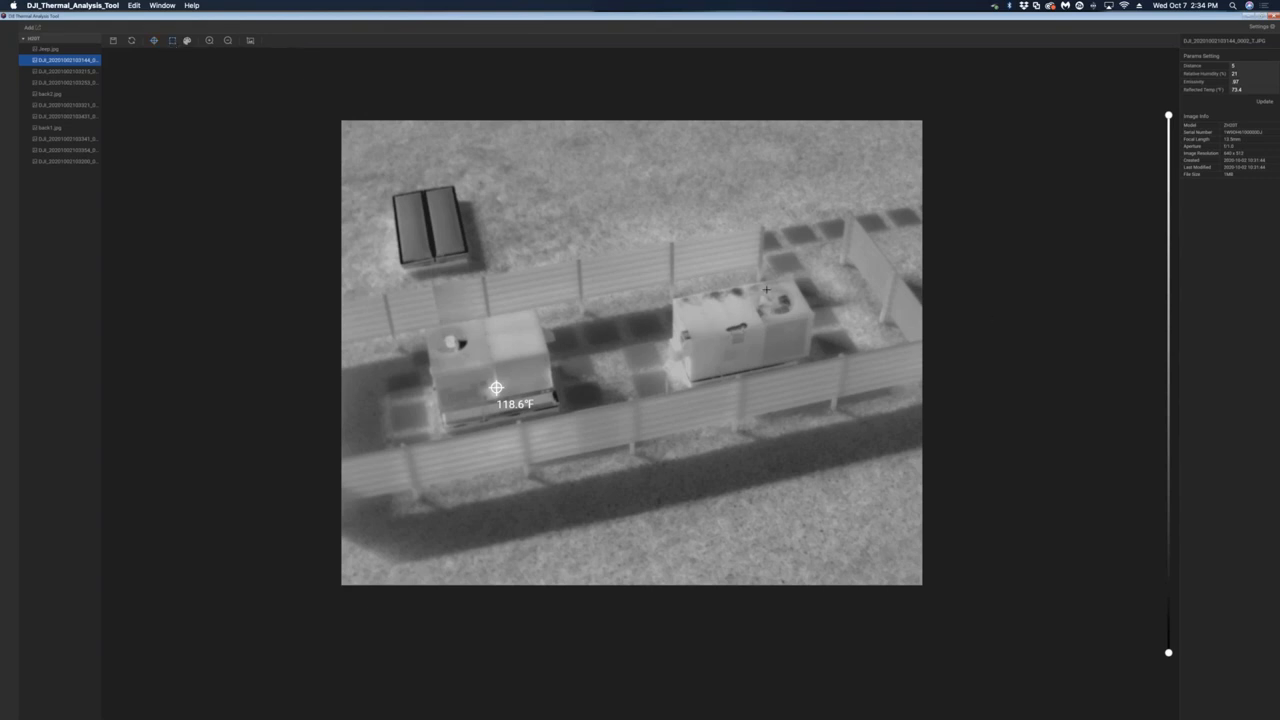
pyautogui.moveTo(664, 264)
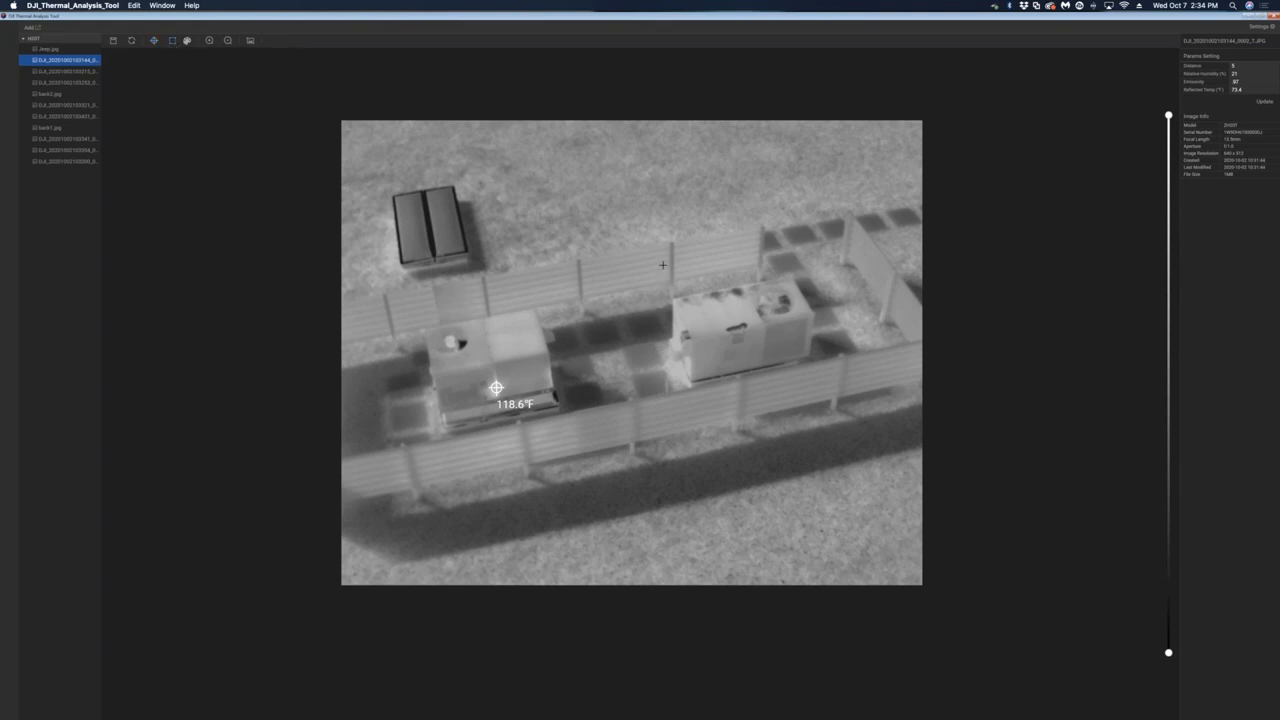
# Step: Draw a box temperature measurement around the right-hand equipment unit, redrawing it to fit
pyautogui.moveTo(662, 264); pyautogui.dragTo(828, 388)
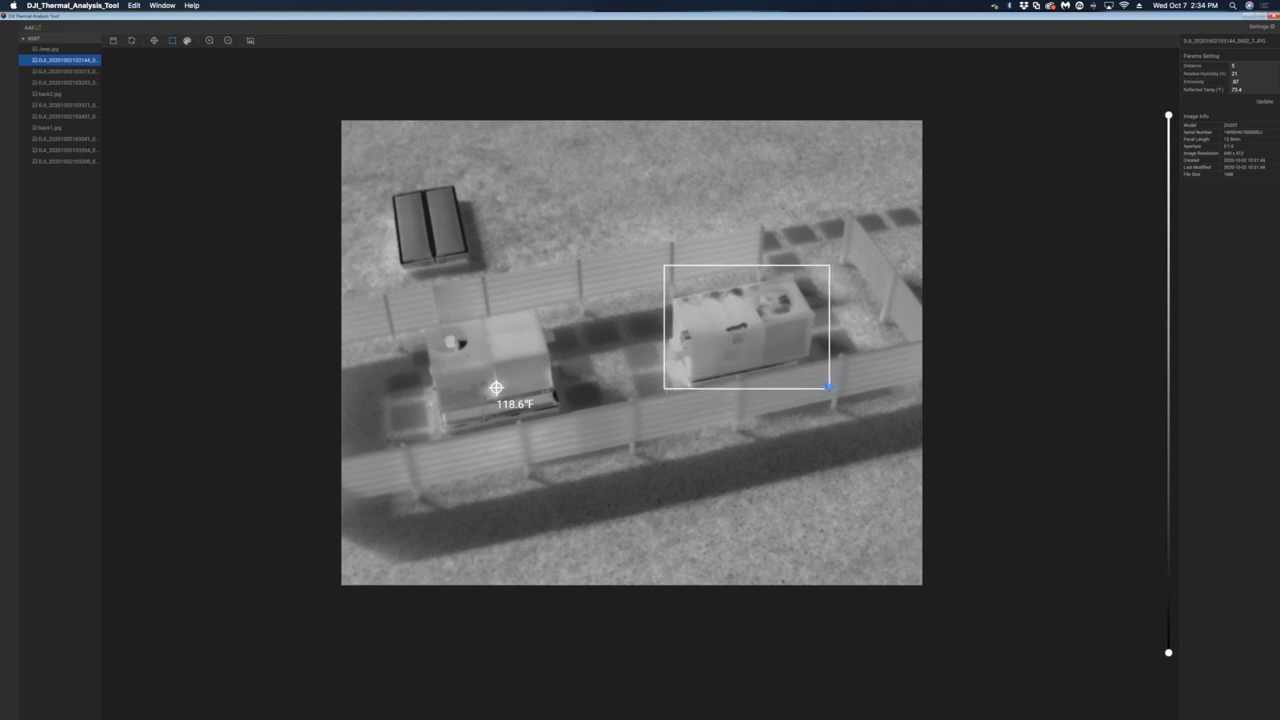
pyautogui.moveTo(828, 388); pyautogui.dragTo(1052, 566)
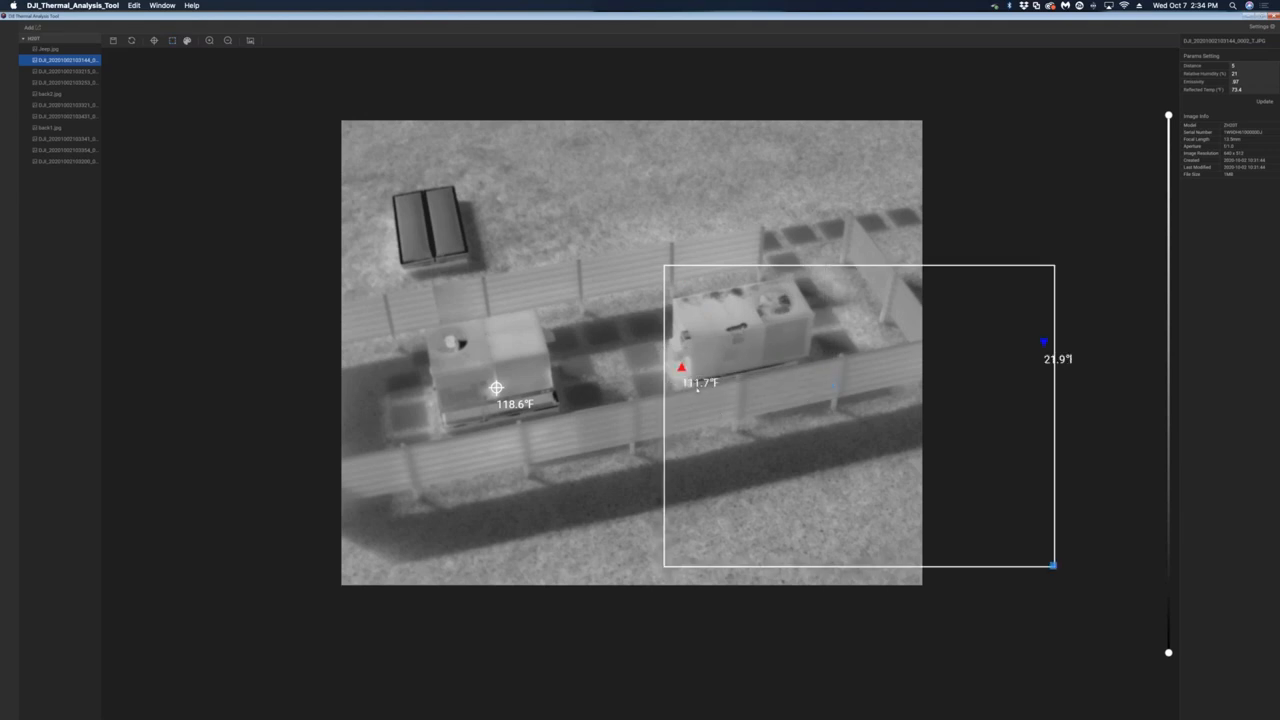
pyautogui.moveTo(1048, 364)
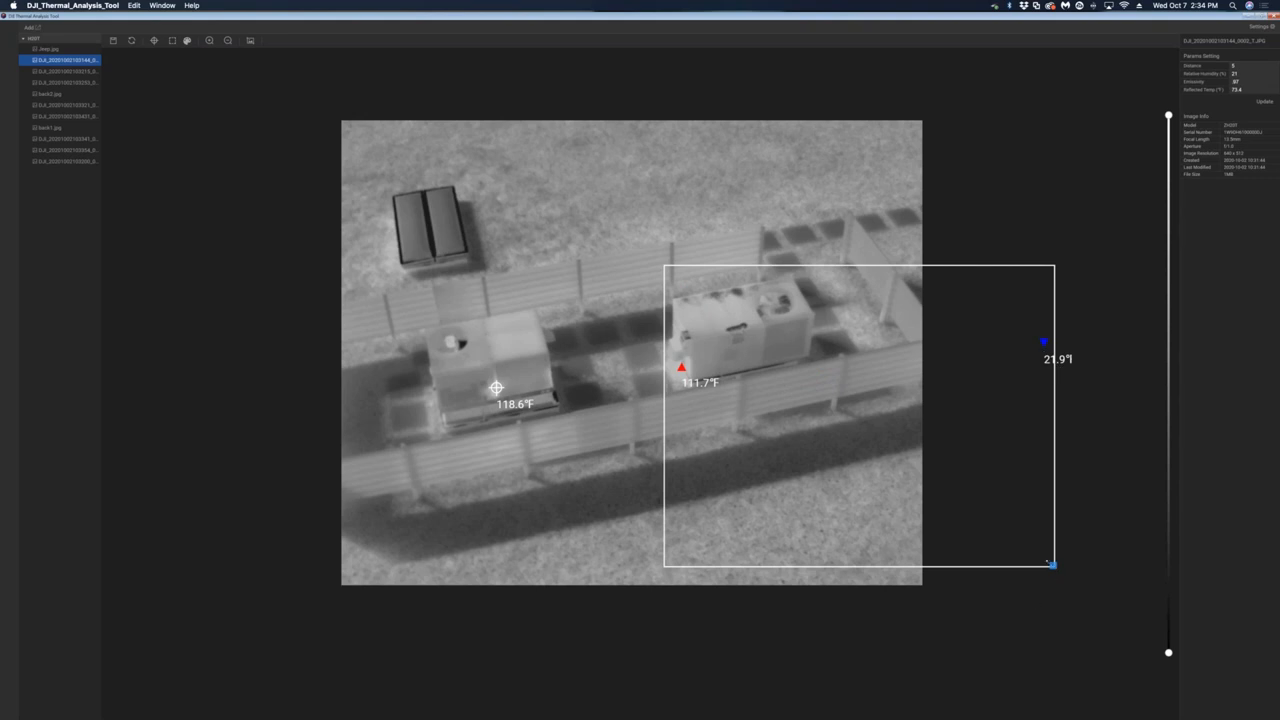
pyautogui.moveTo(1052, 564); pyautogui.dragTo(716, 336)
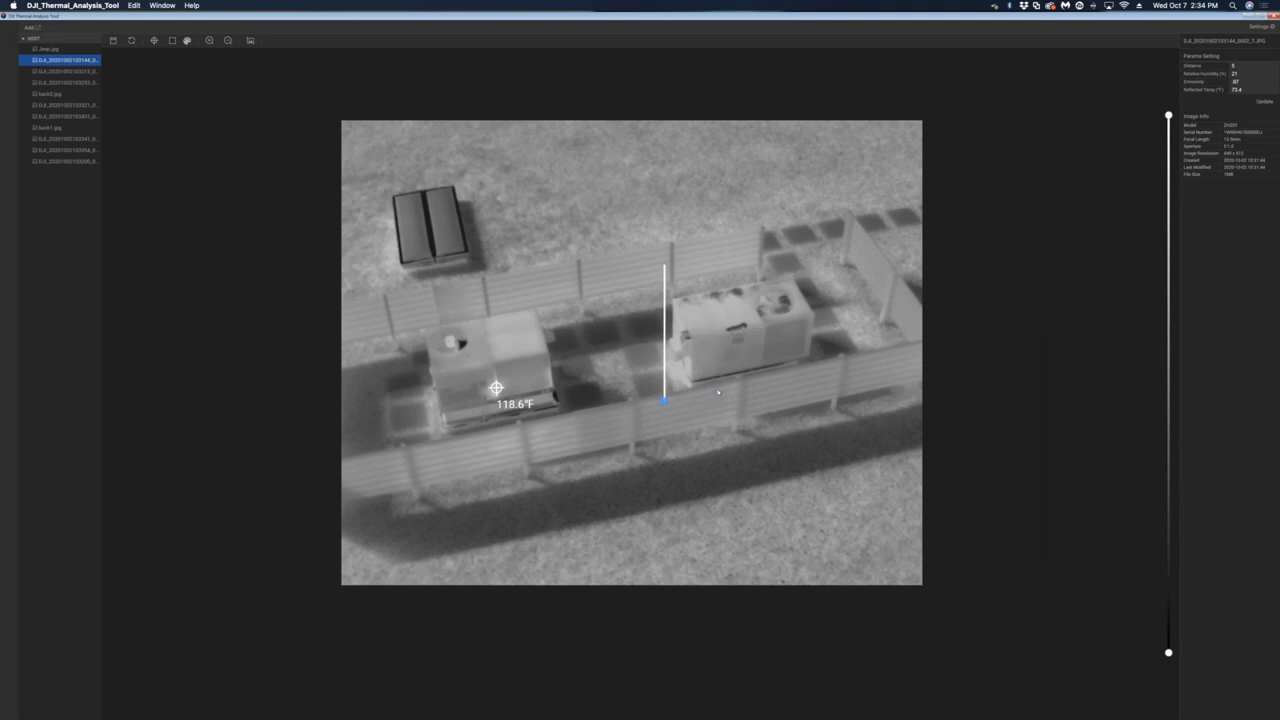
pyautogui.moveTo(664, 268); pyautogui.dragTo(856, 422)
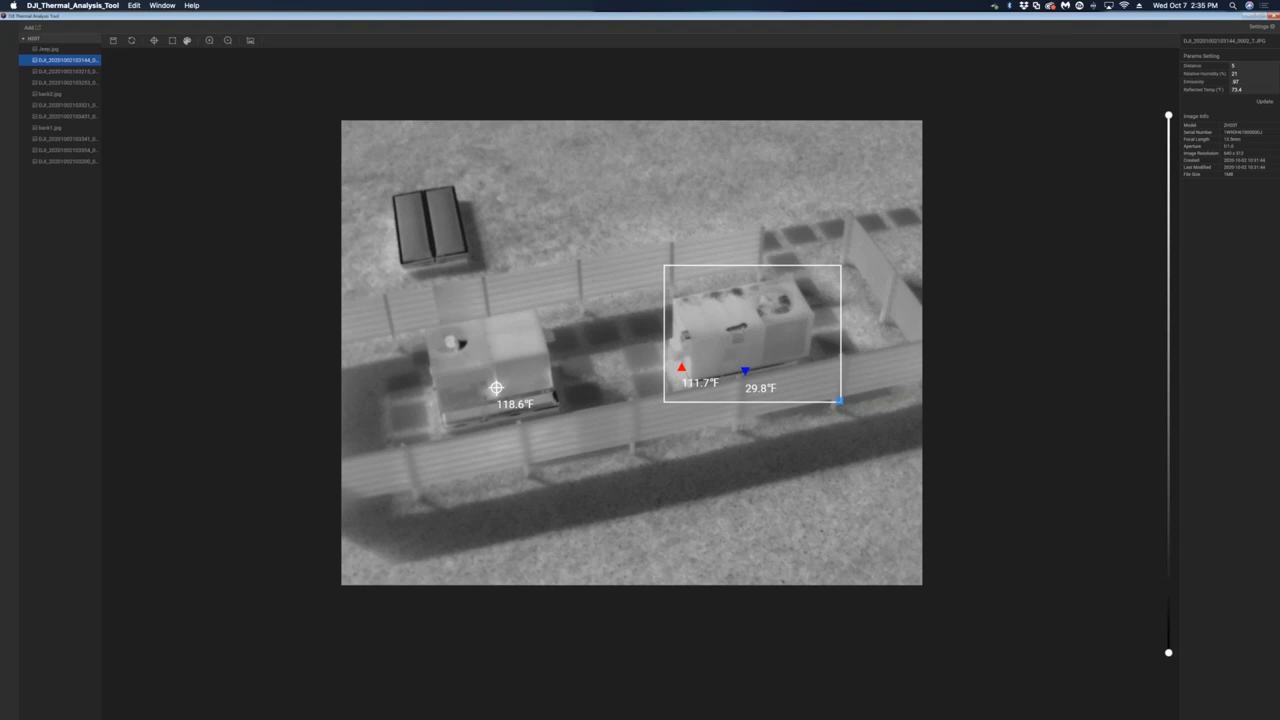
pyautogui.moveTo(214, 152)
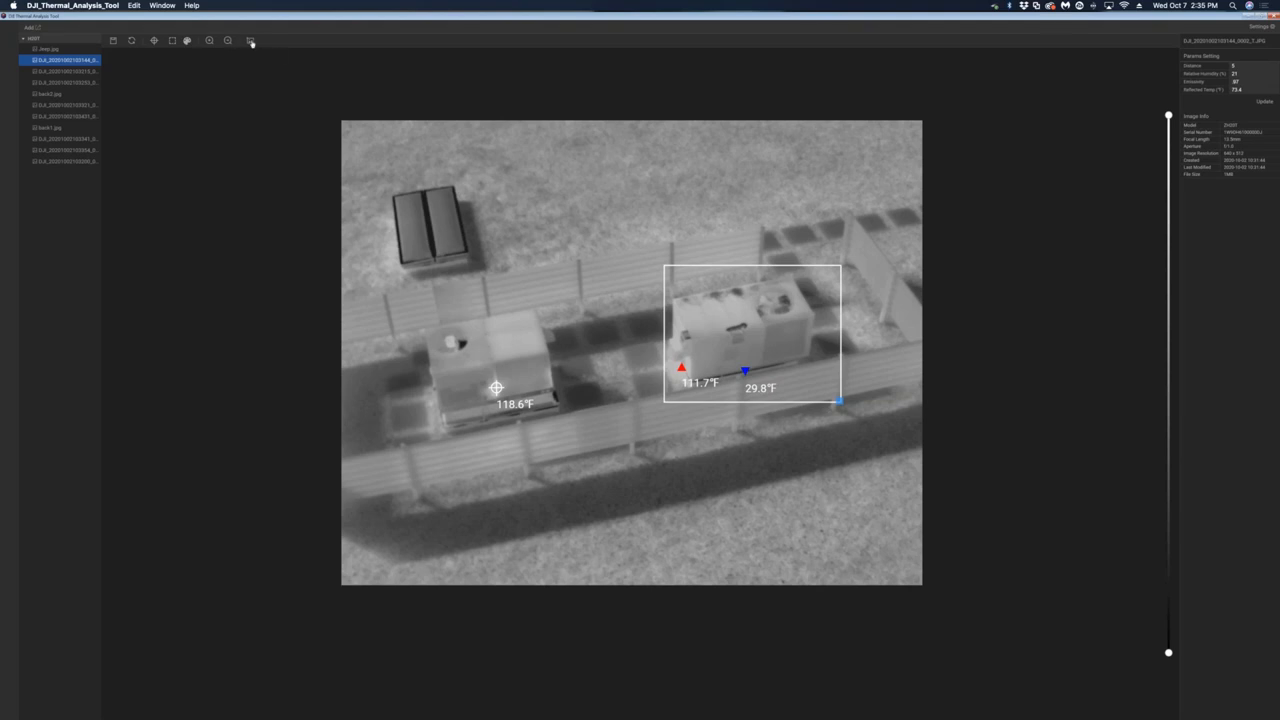
pyautogui.moveTo(250, 40)
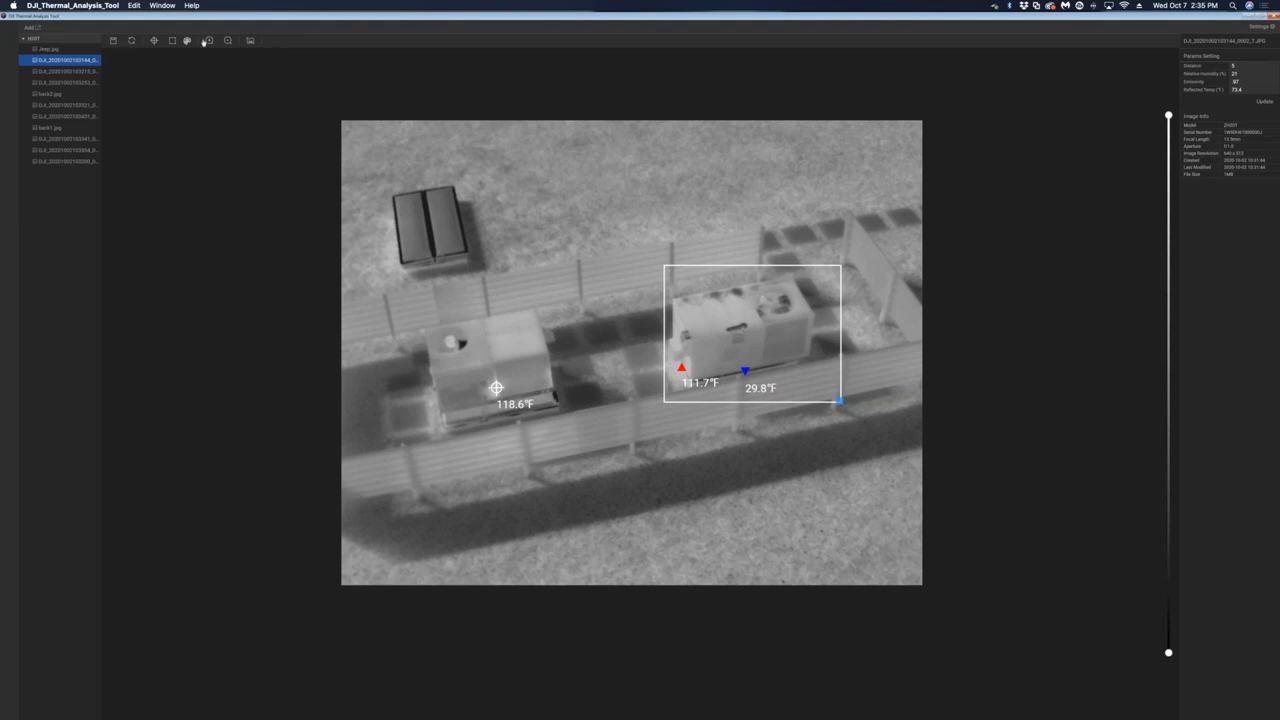
pyautogui.moveTo(186, 40)
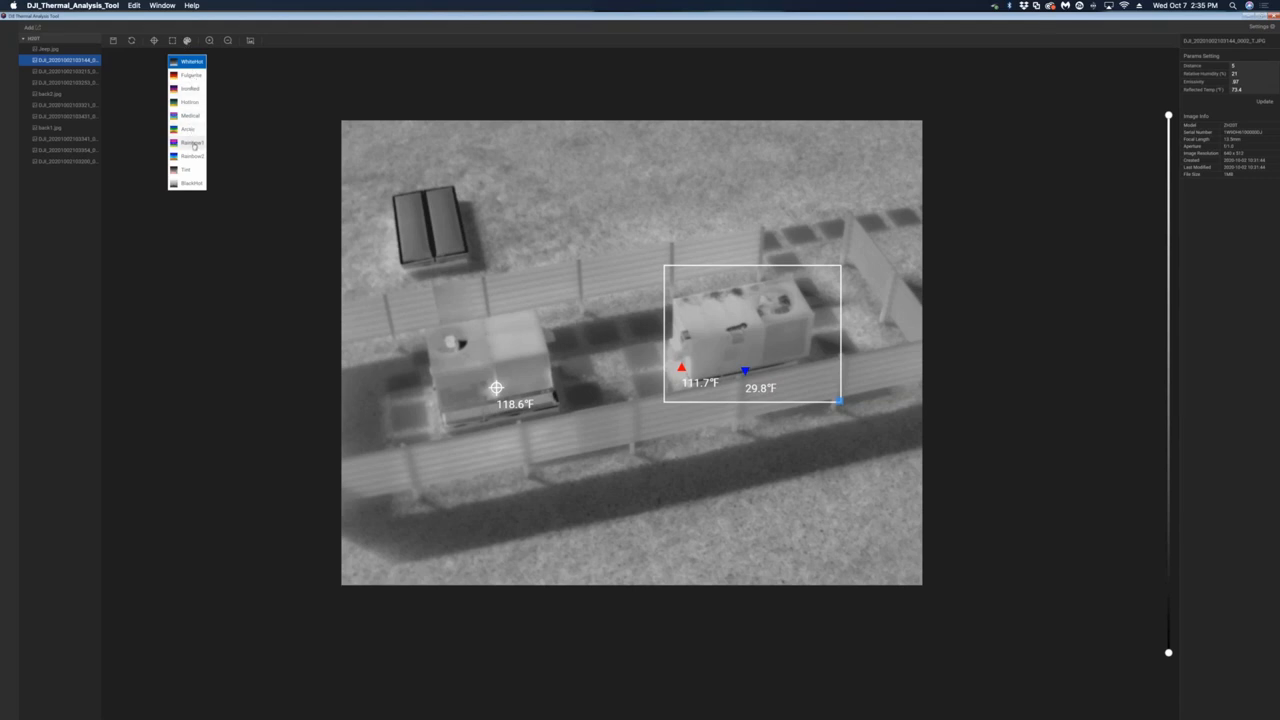
# Step: Apply a rainbow-style colour palette to the fenced-compound image
pyautogui.click(192, 140)
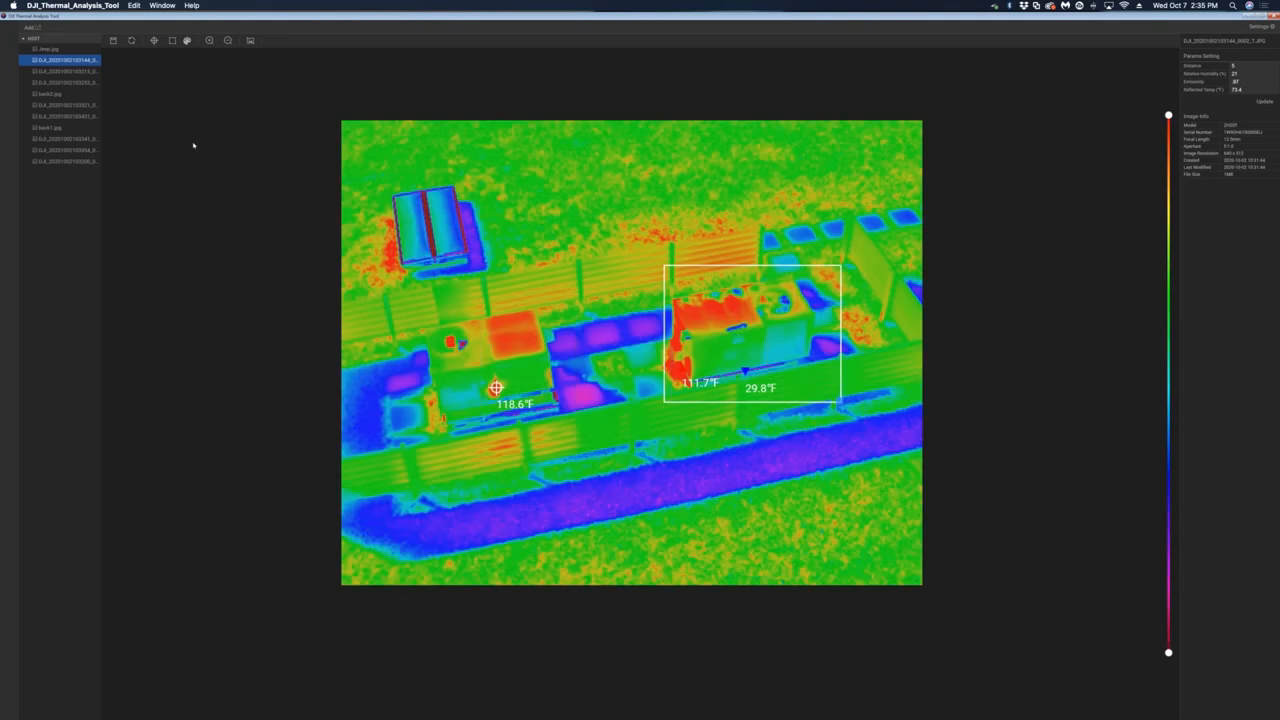
pyautogui.moveTo(484, 292)
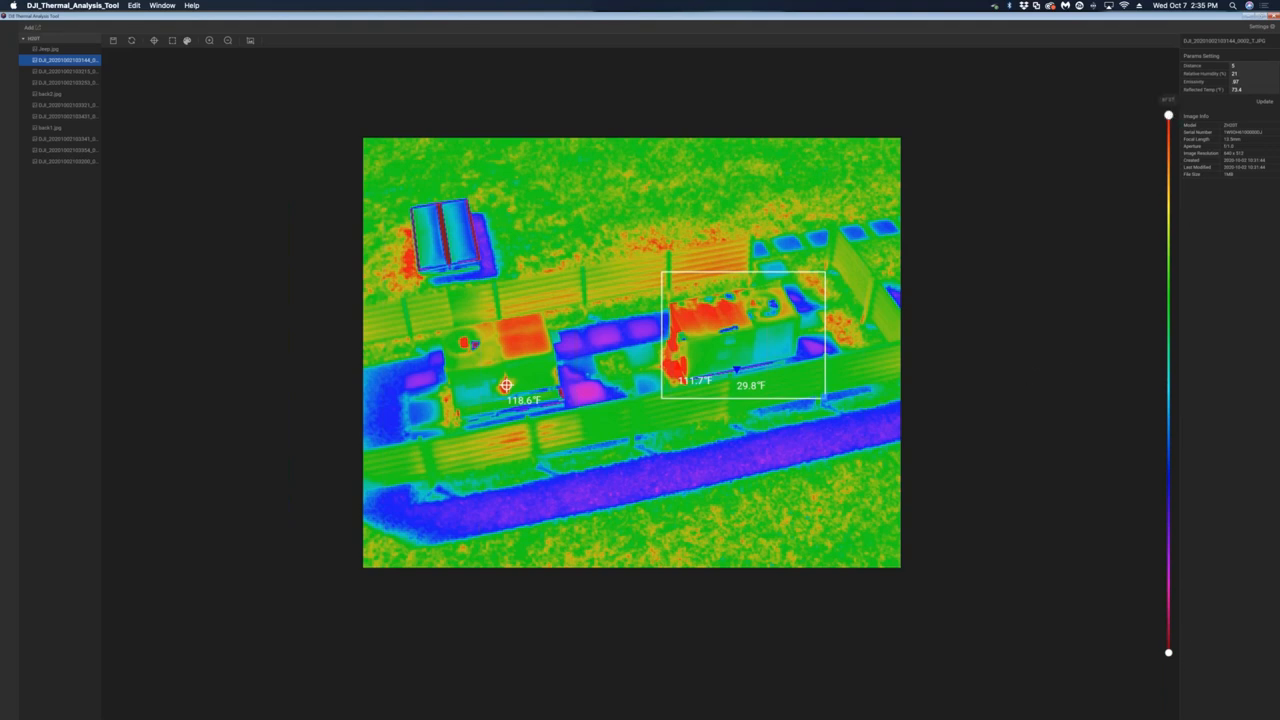
# Step: Tighten the temperature scale limits so hotter areas show in strong reds
pyautogui.moveTo(1168, 114); pyautogui.dragTo(1168, 150)
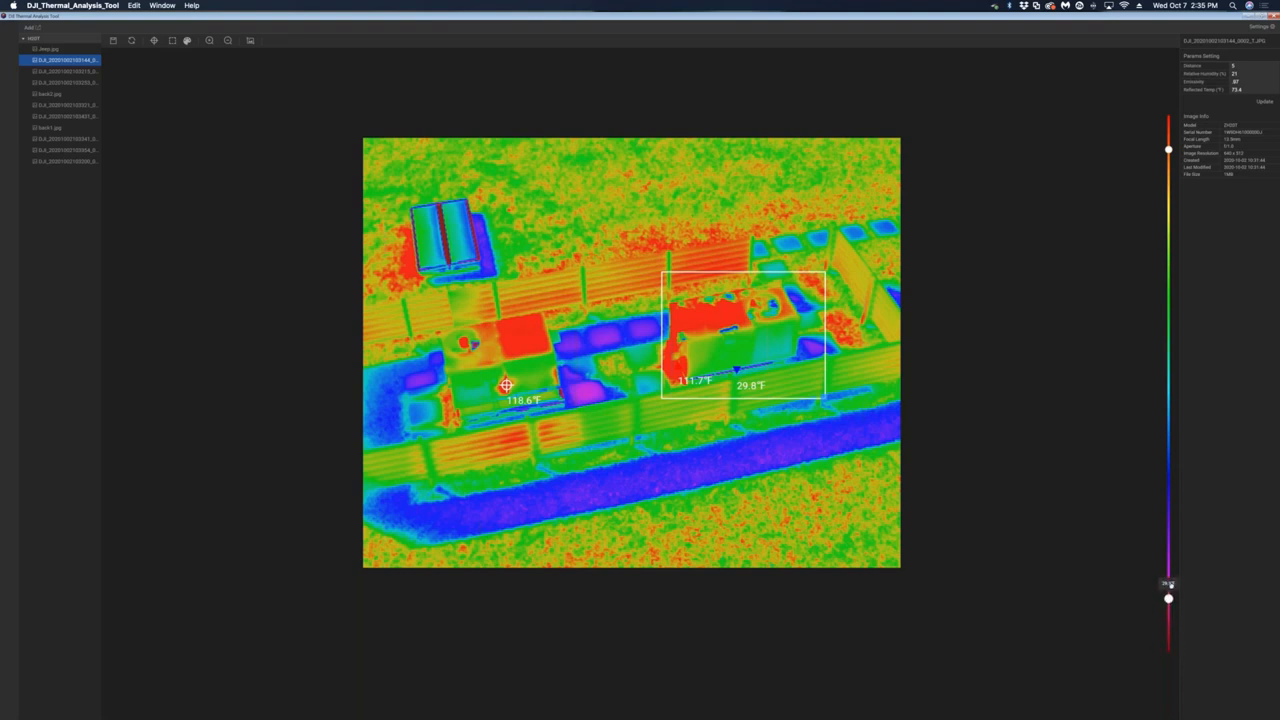
pyautogui.moveTo(1168, 598); pyautogui.dragTo(1168, 476)
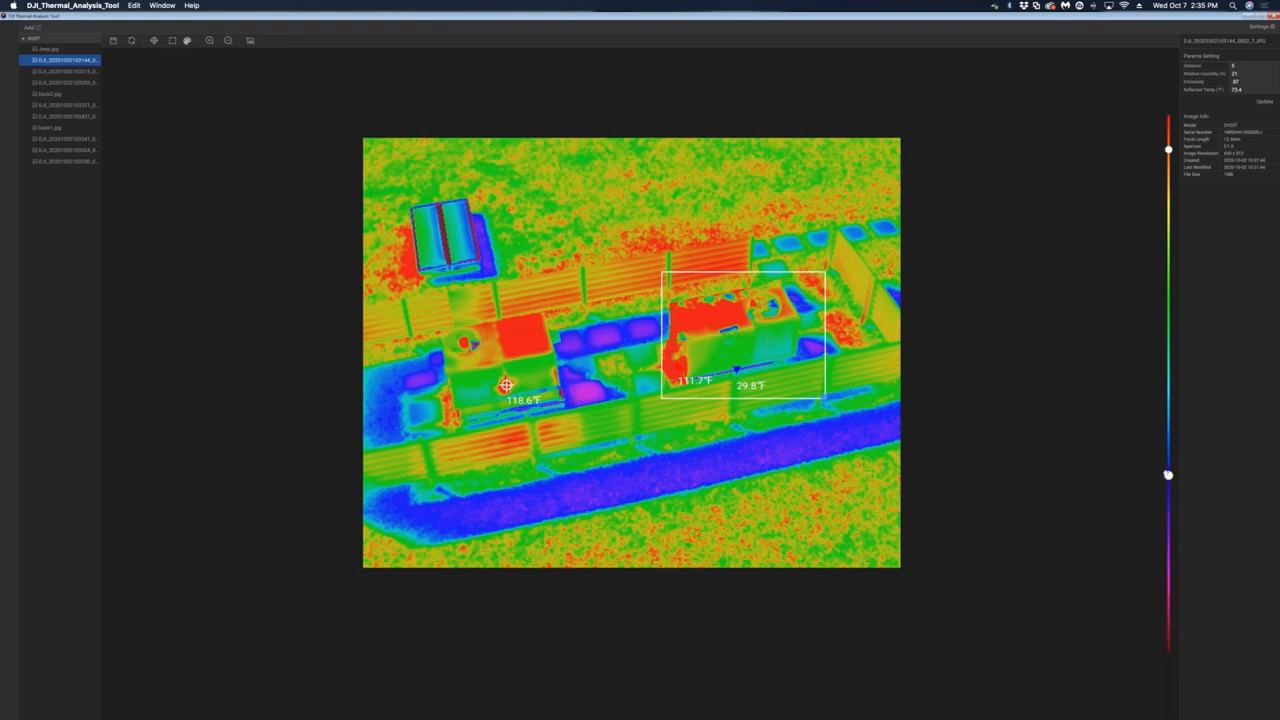
pyautogui.moveTo(1168, 476); pyautogui.dragTo(1168, 418)
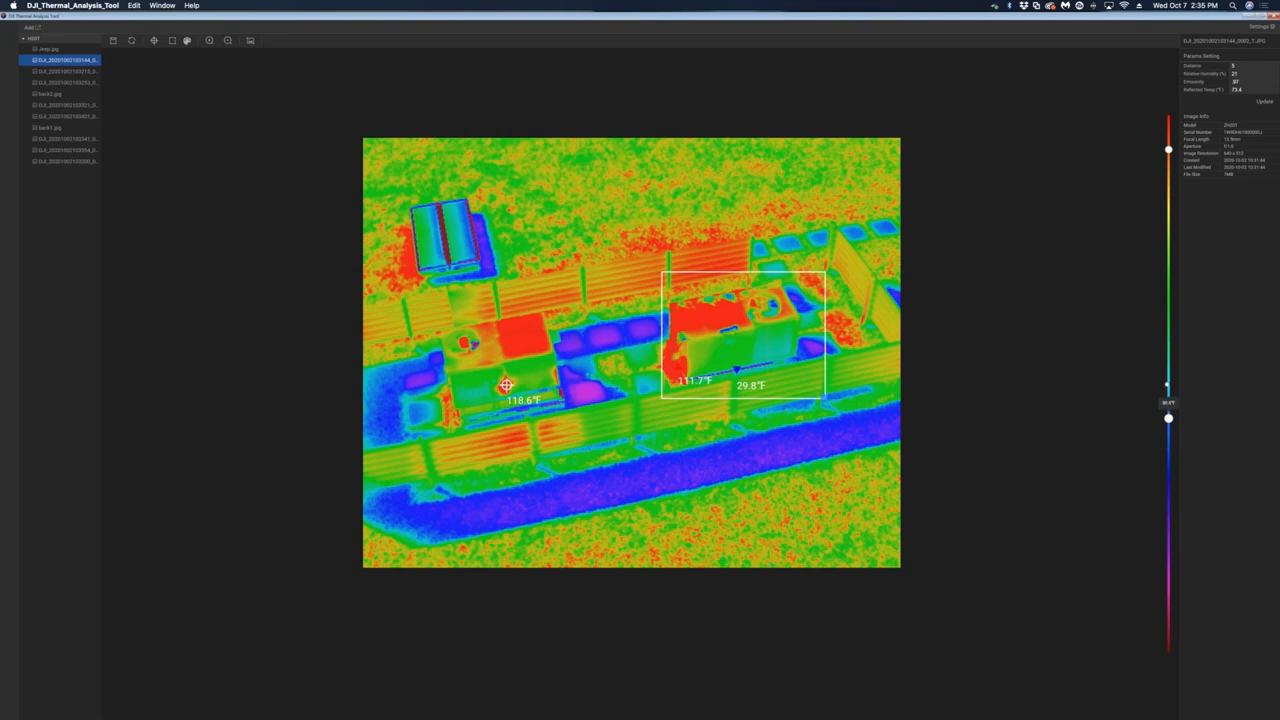
pyautogui.moveTo(1168, 418); pyautogui.dragTo(1168, 390)
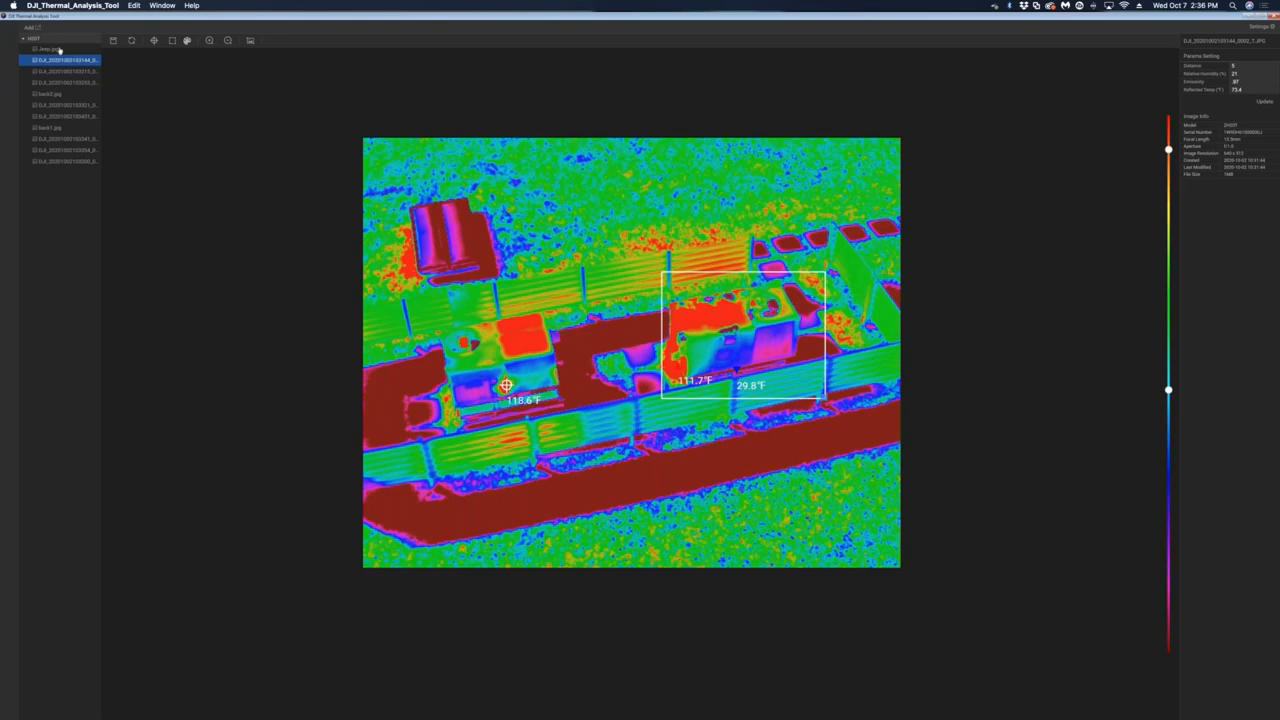
# Step: Switch to the jeep thermal photo, discarding unsaved changes on the current image
pyautogui.click(62, 48)
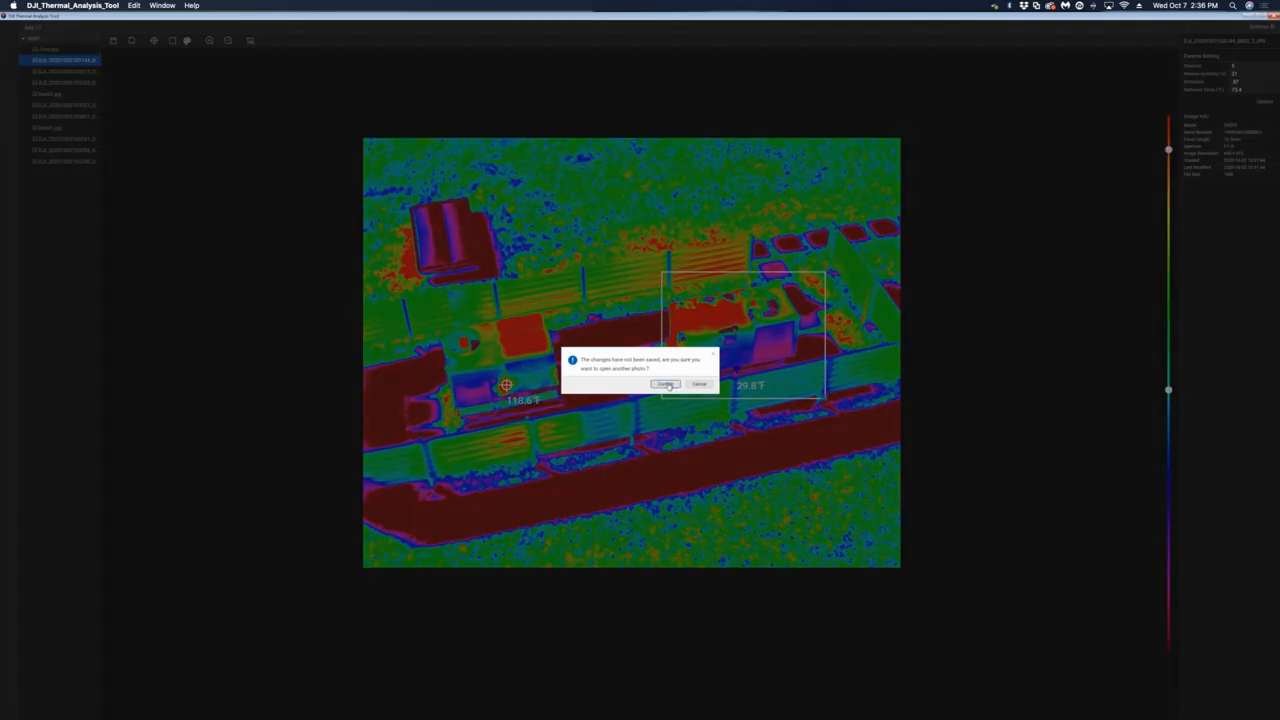
pyautogui.click(666, 384)
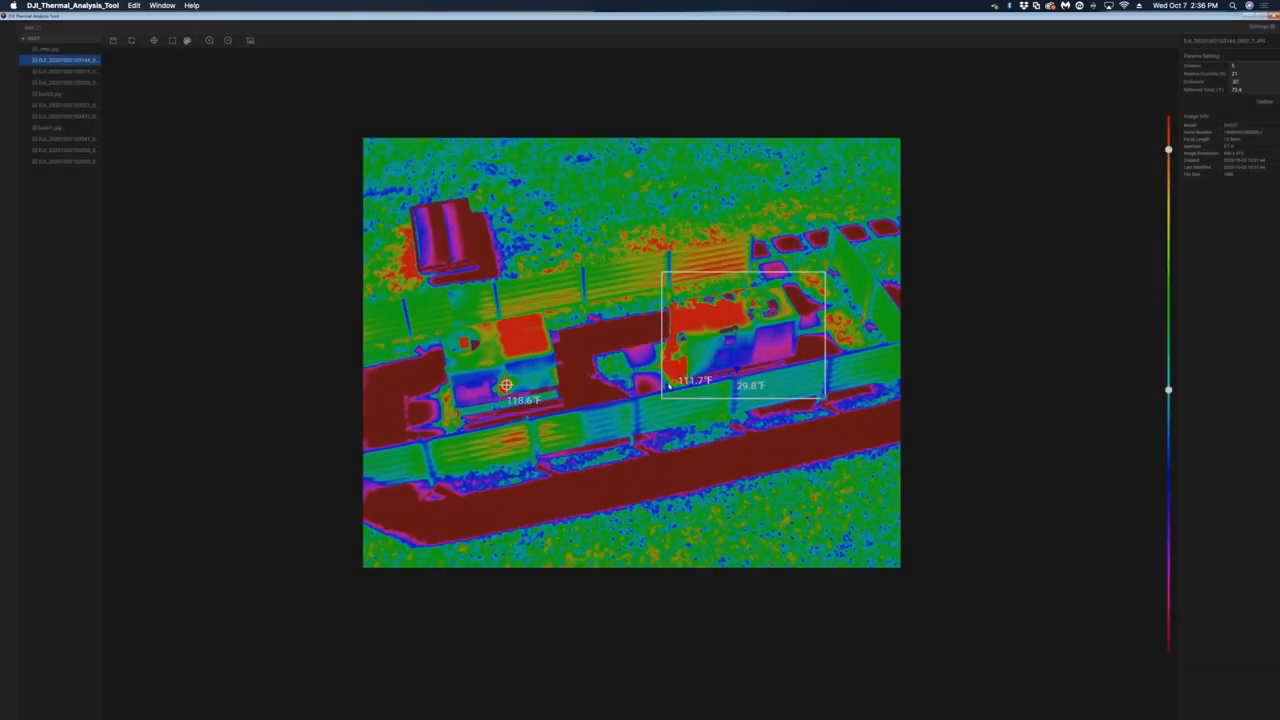
pyautogui.click(48, 48)
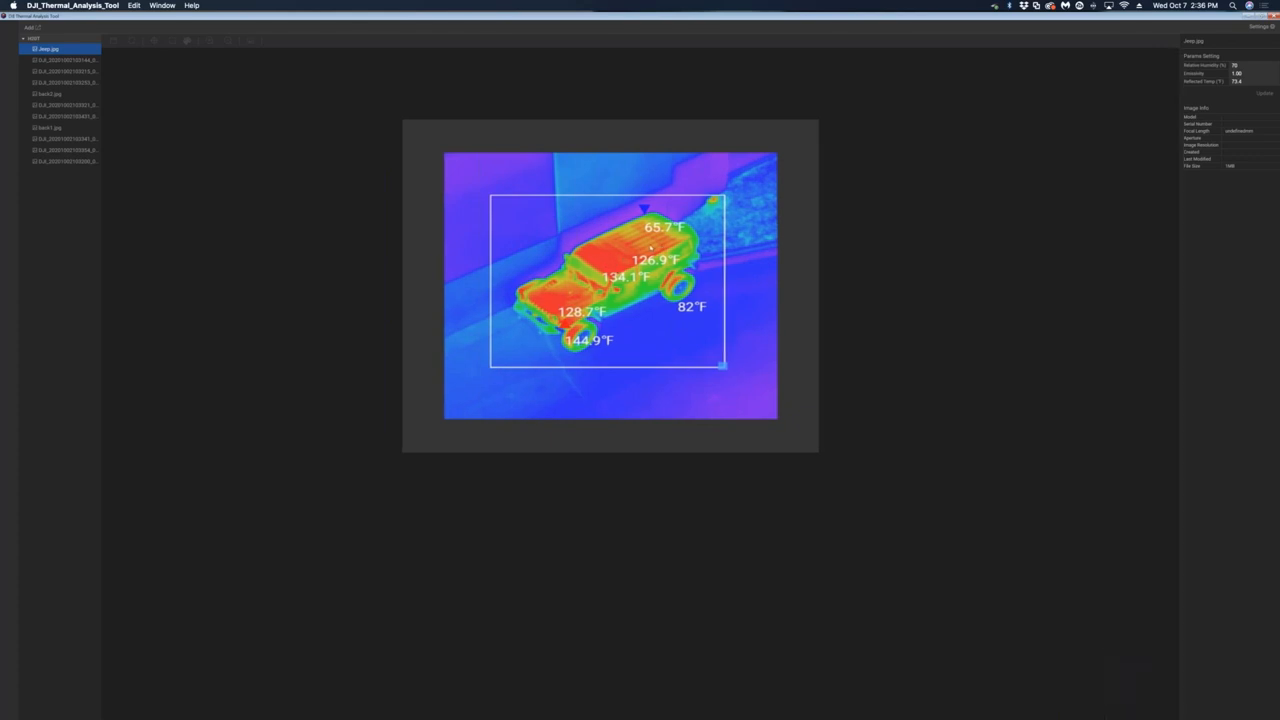
pyautogui.moveTo(284, 260)
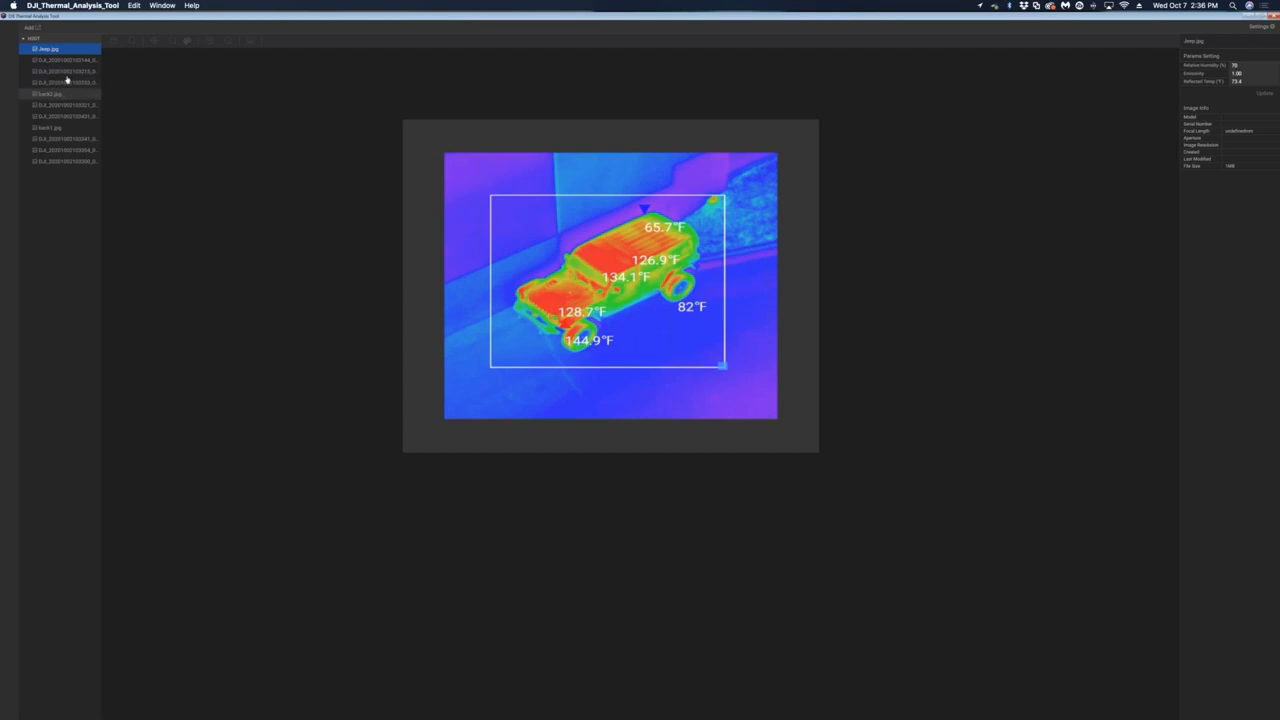
# Step: Browse several thermal photos in the file list, ending on the building-wall street scene
pyautogui.click(64, 82)
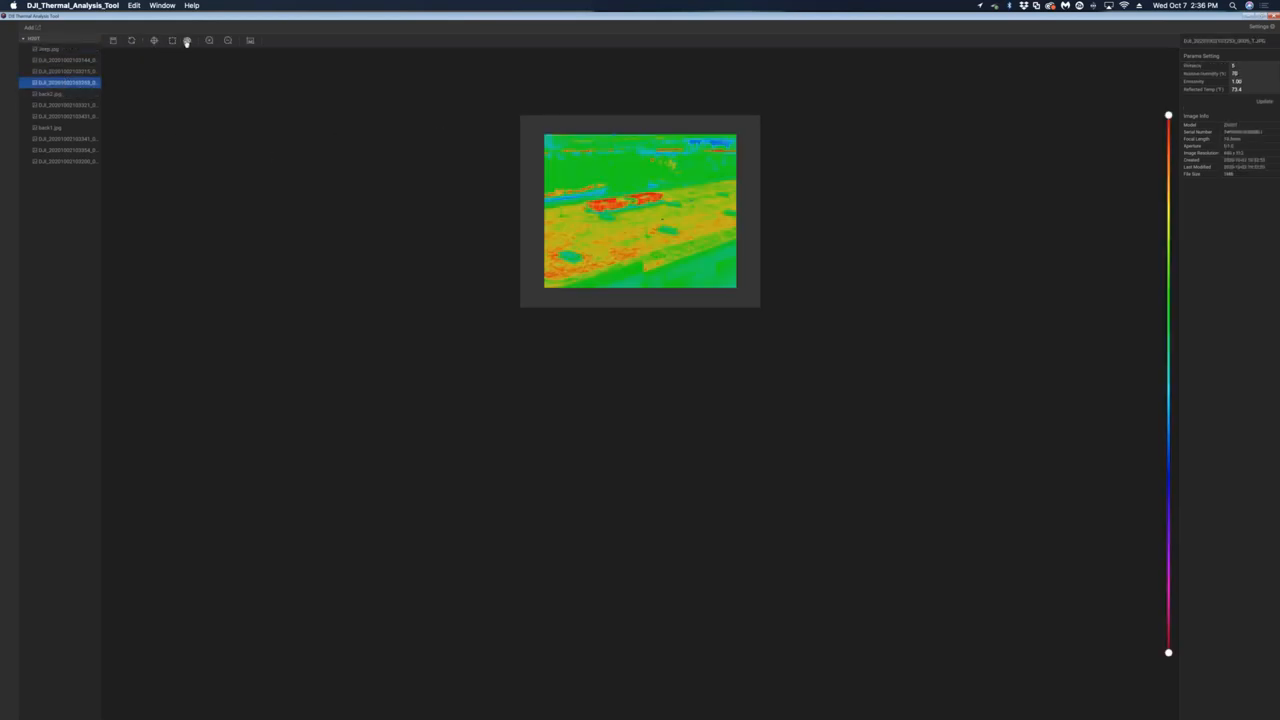
pyautogui.click(188, 40)
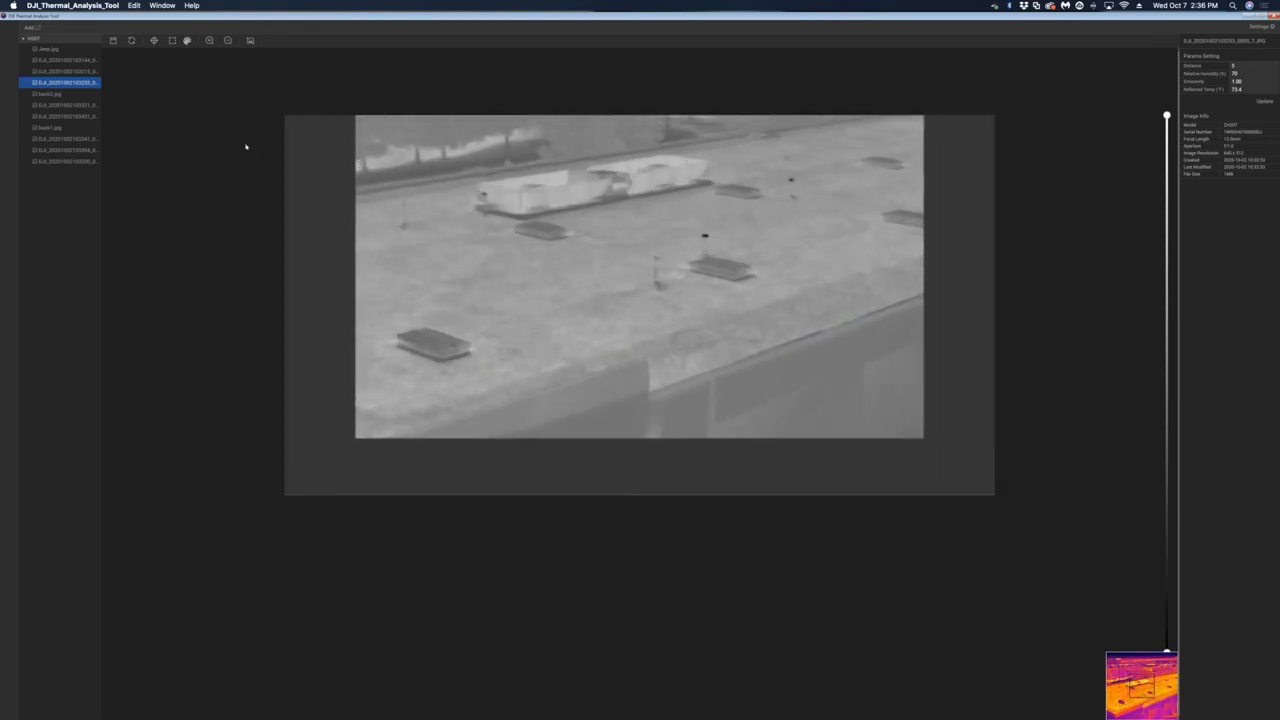
pyautogui.click(50, 94)
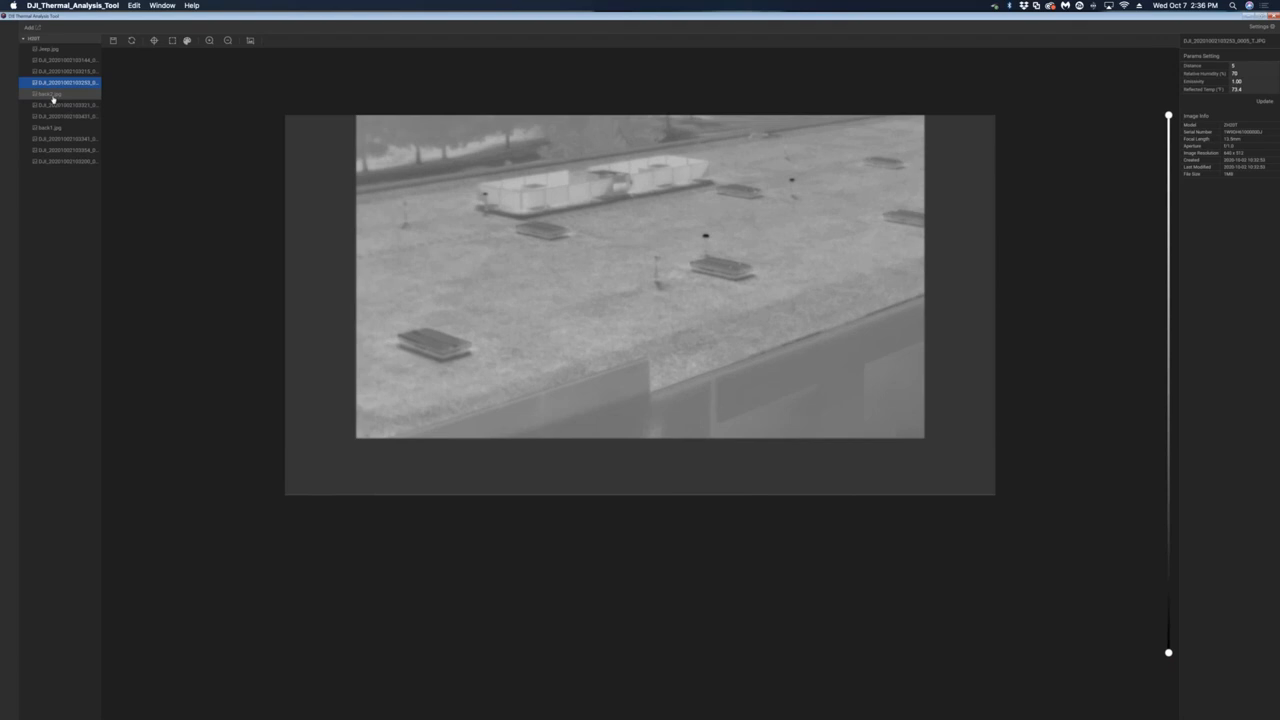
pyautogui.click(52, 94)
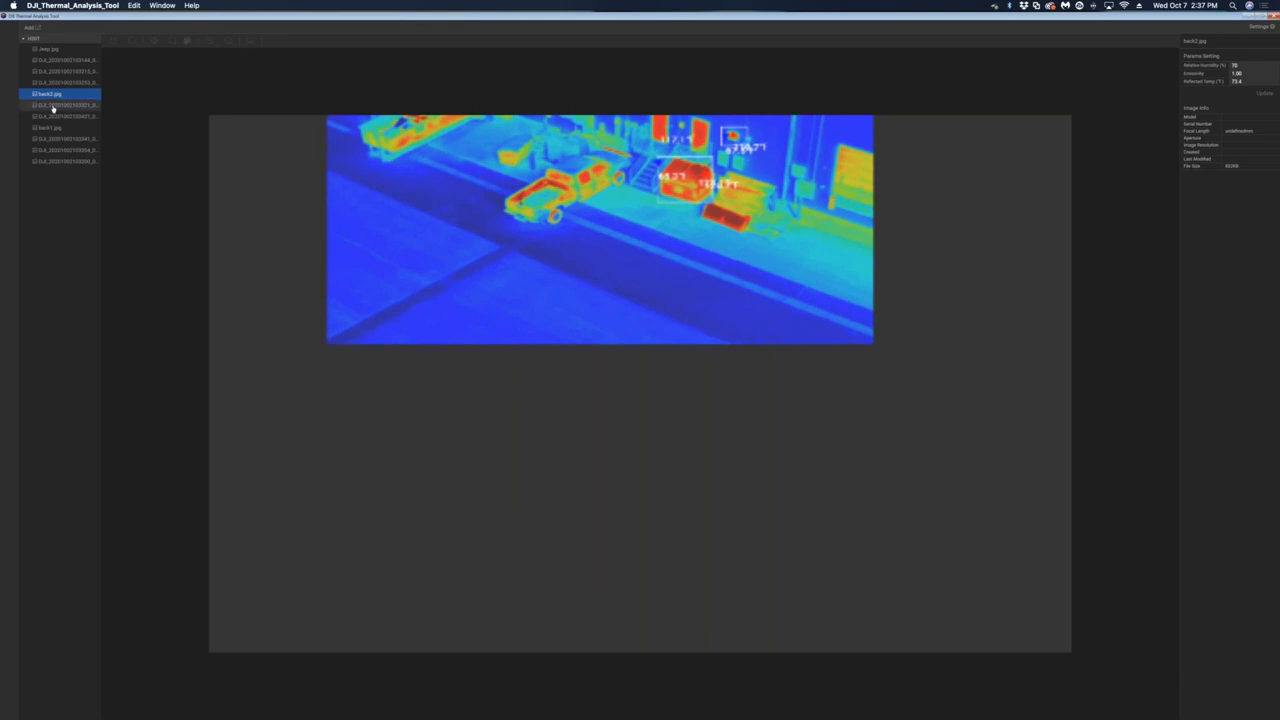
pyautogui.click(64, 104)
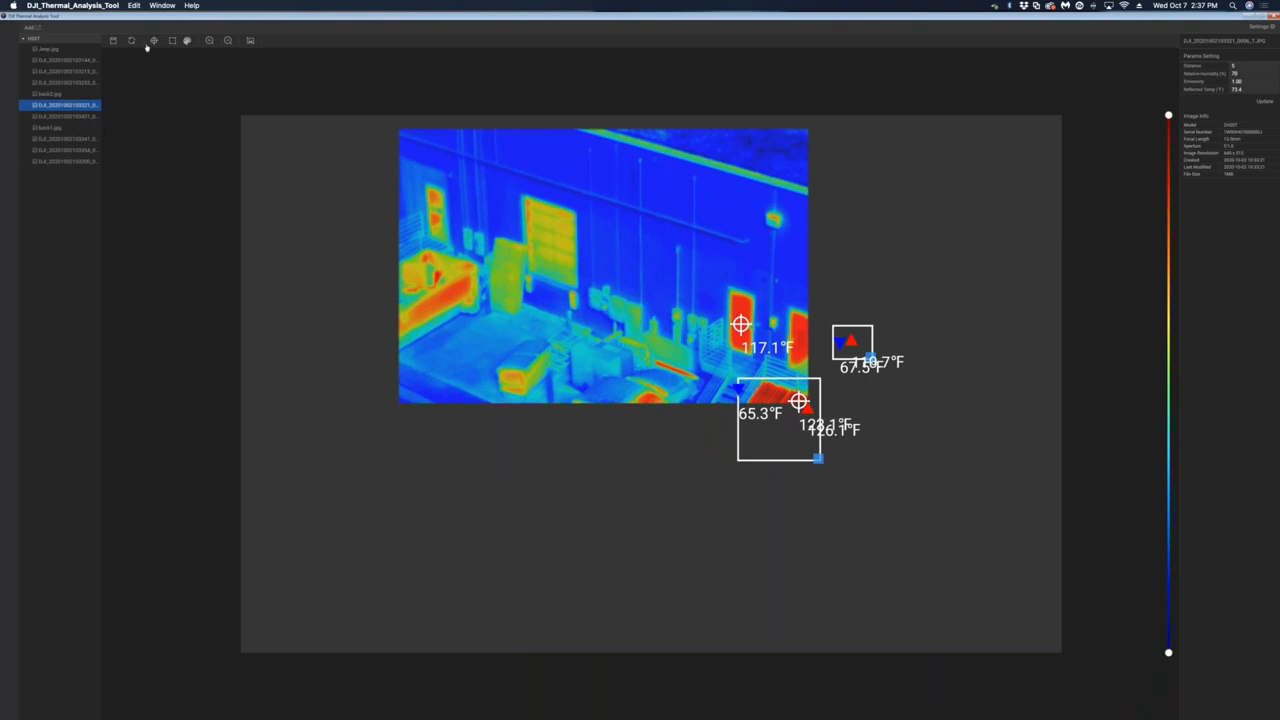
# Step: Clear all spot and box measurements from the building-wall image
pyautogui.click(132, 40)
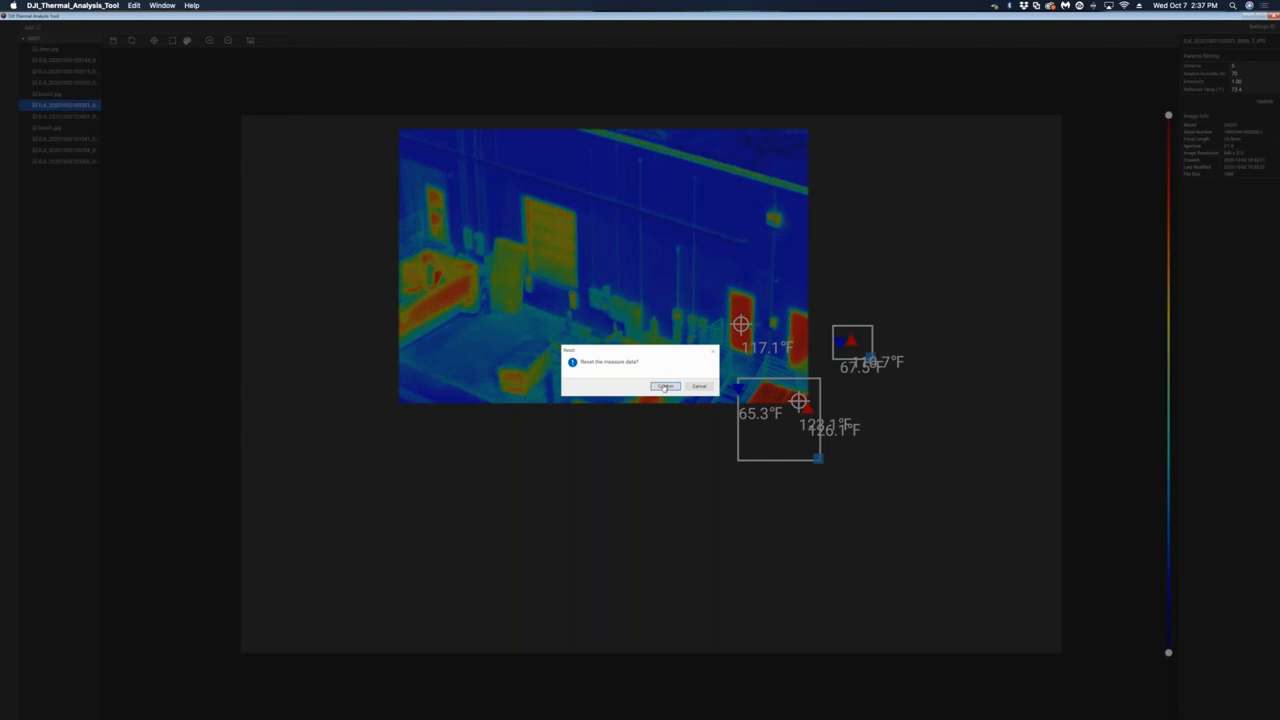
pyautogui.click(664, 388)
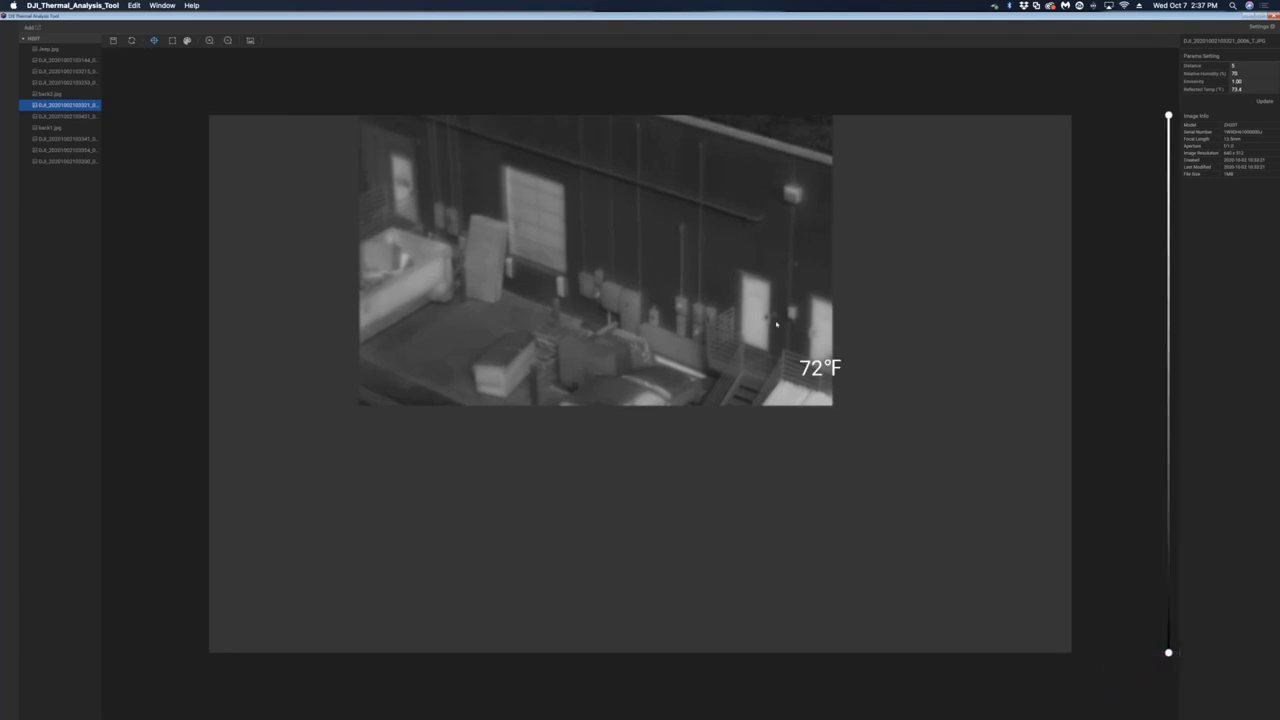
pyautogui.moveTo(764, 322)
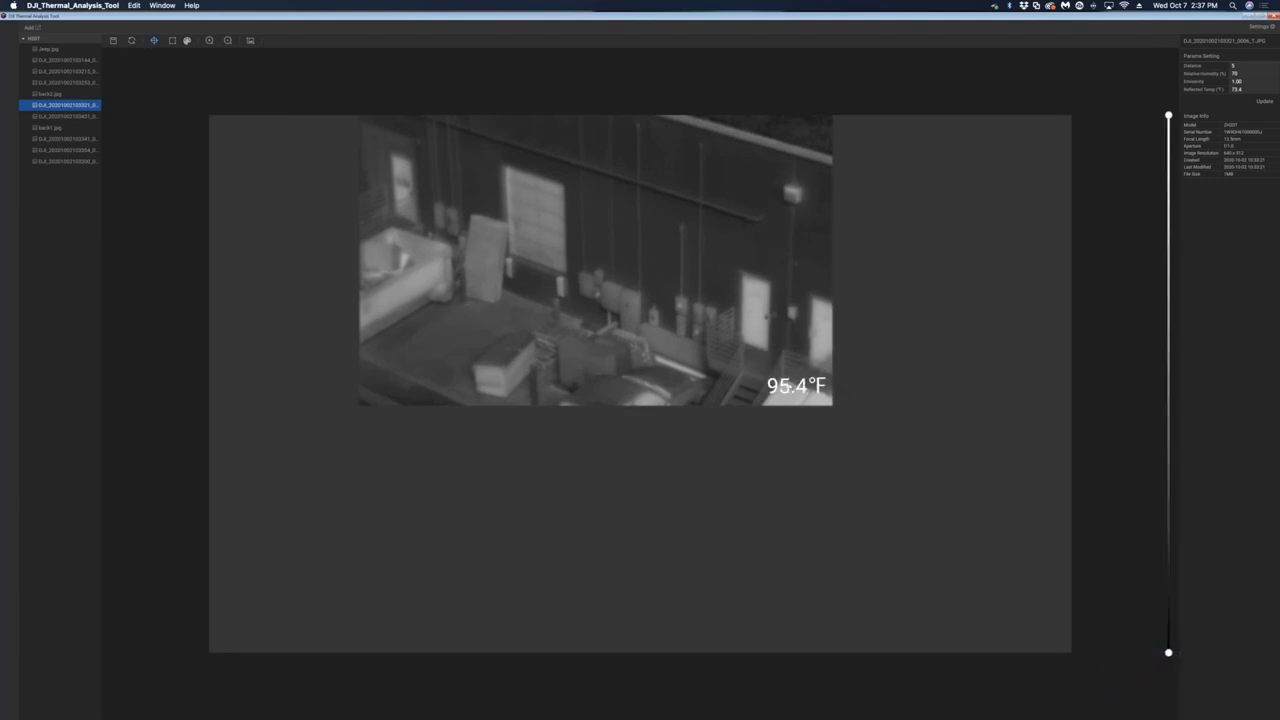
pyautogui.moveTo(788, 396)
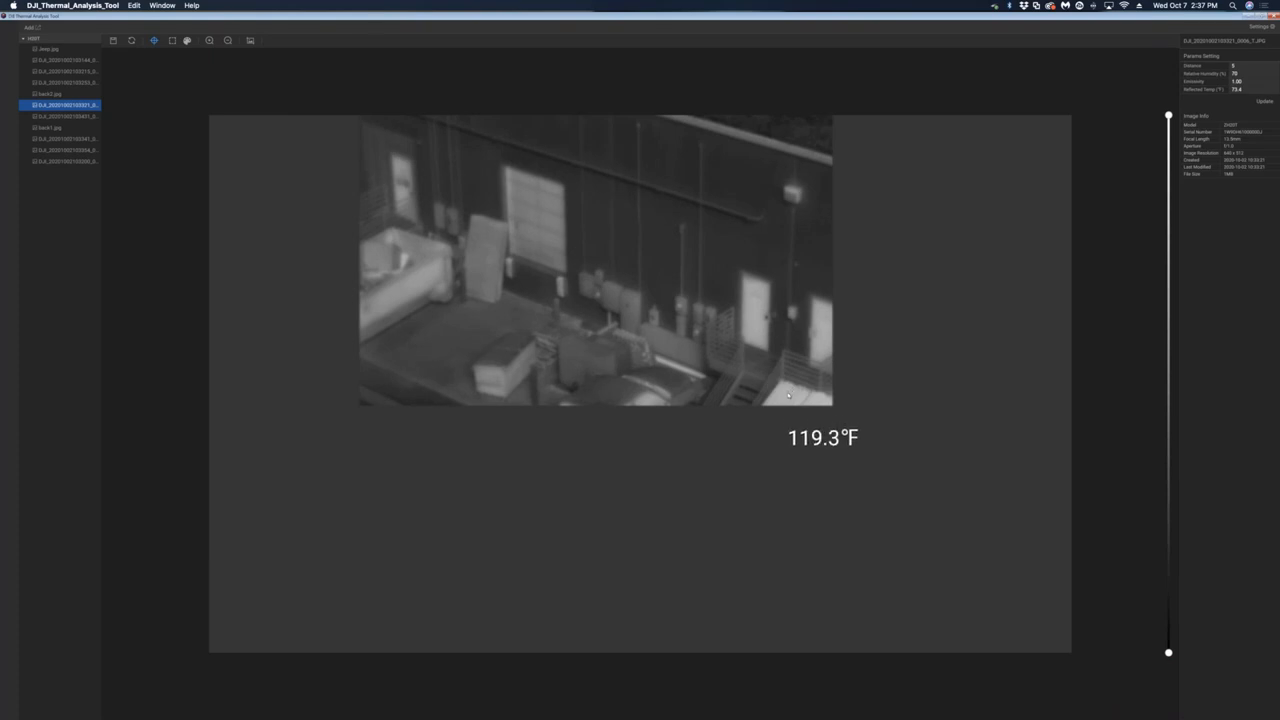
pyautogui.moveTo(780, 392)
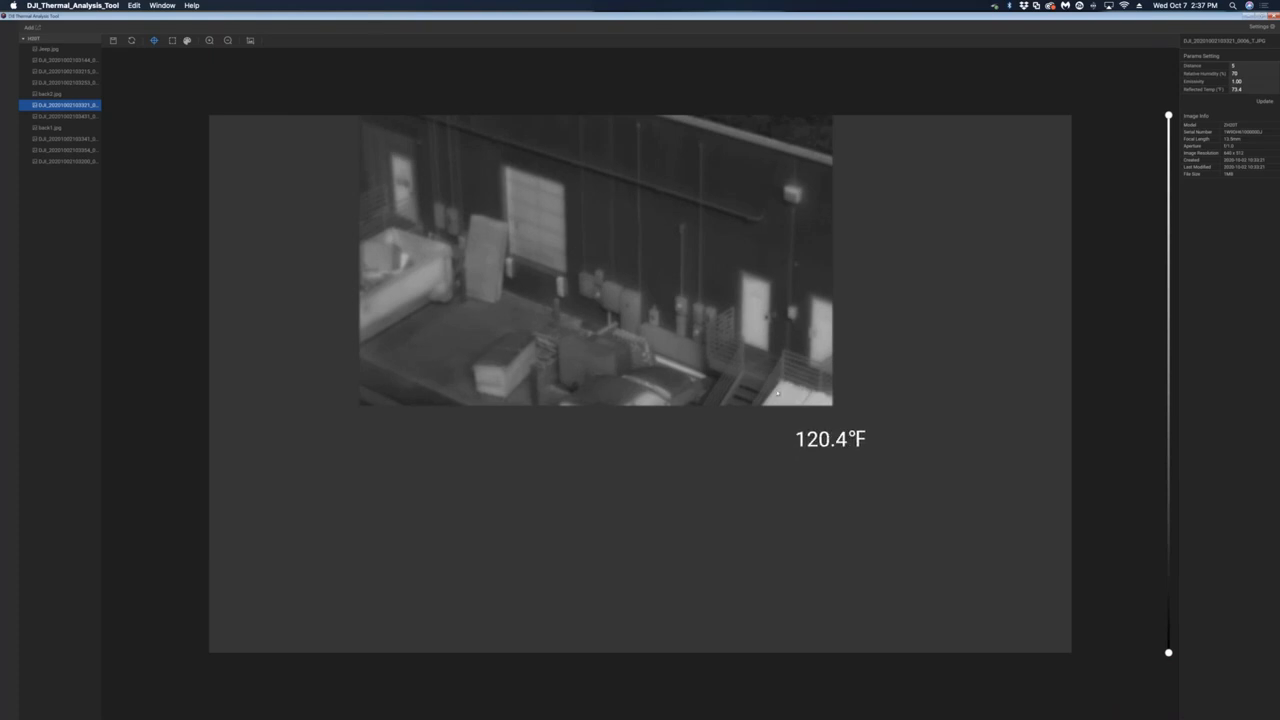
# Step: Open another grayscale thermal photo without saving the cleared measurements
pyautogui.click(64, 138)
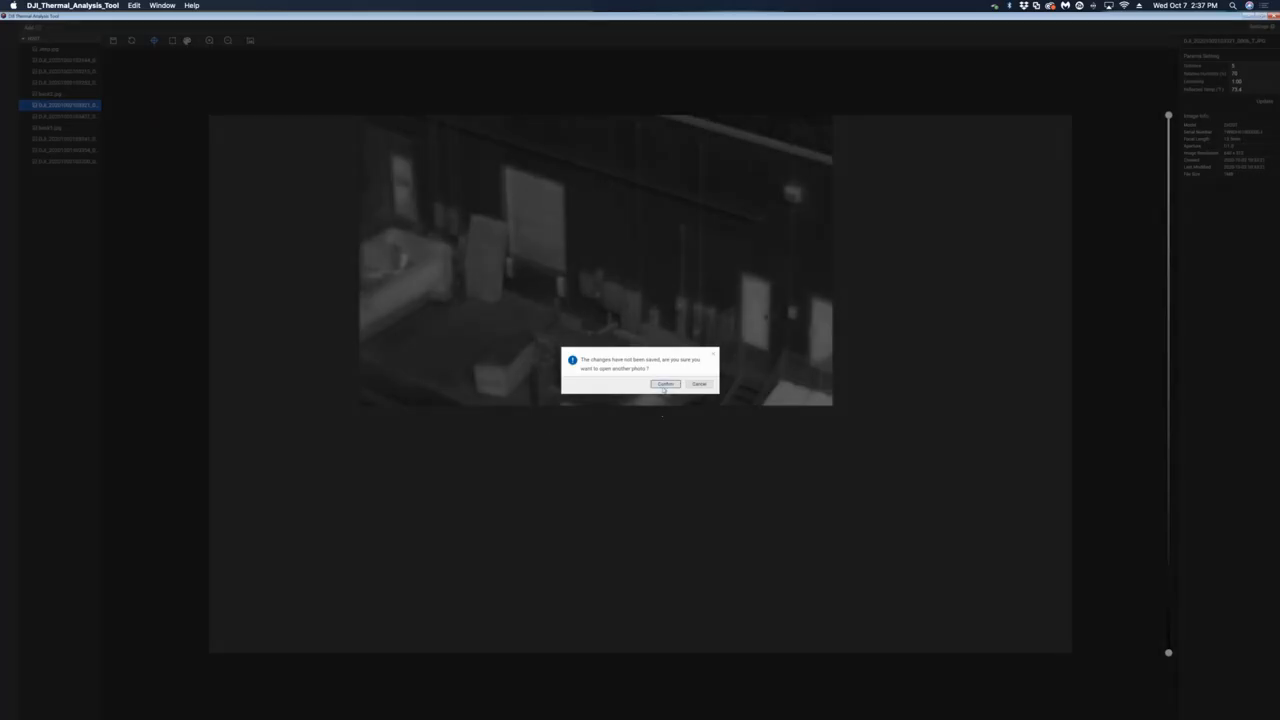
pyautogui.click(666, 384)
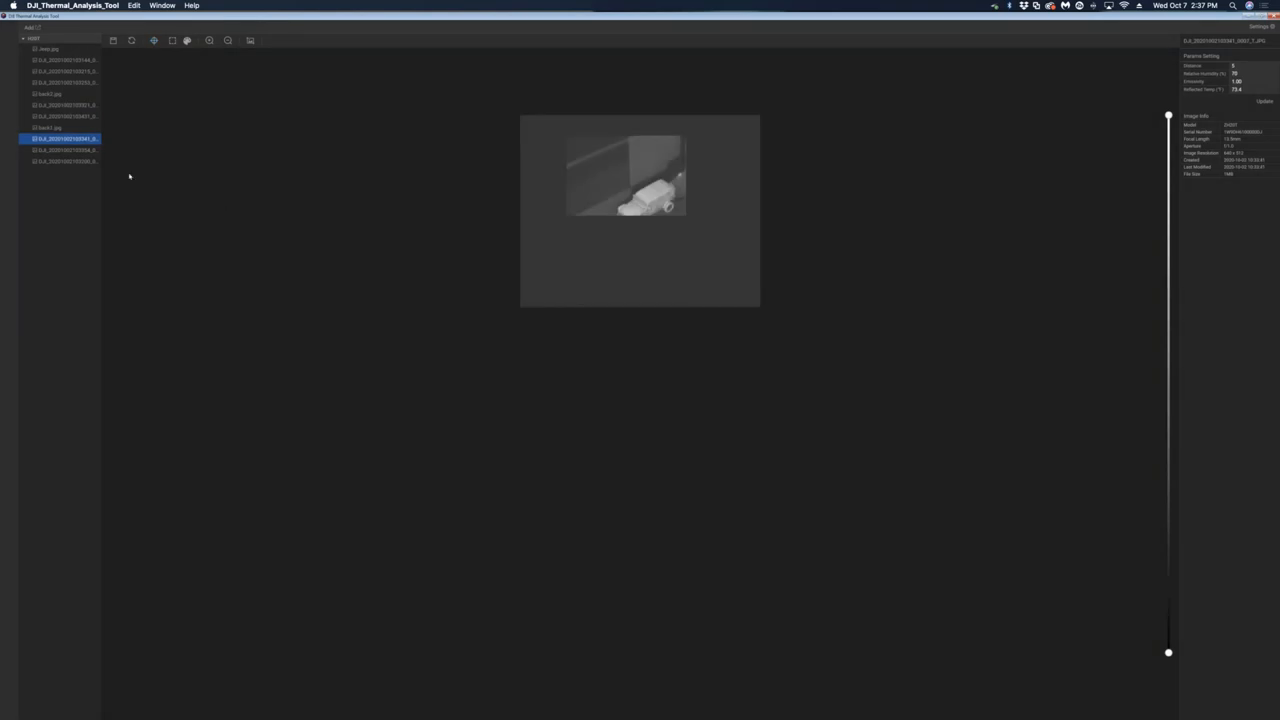
# Step: Browse two more photos in the list, ending on the grey rooftop image
pyautogui.click(64, 160)
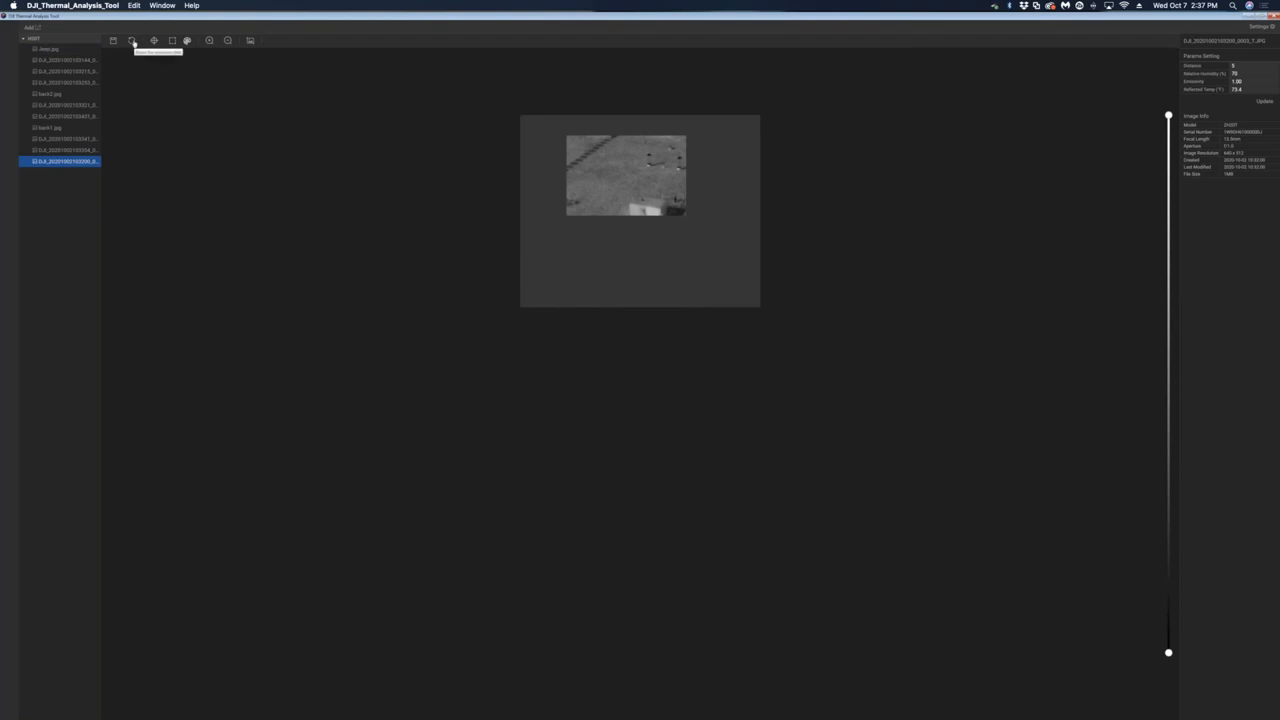
pyautogui.moveTo(228, 40)
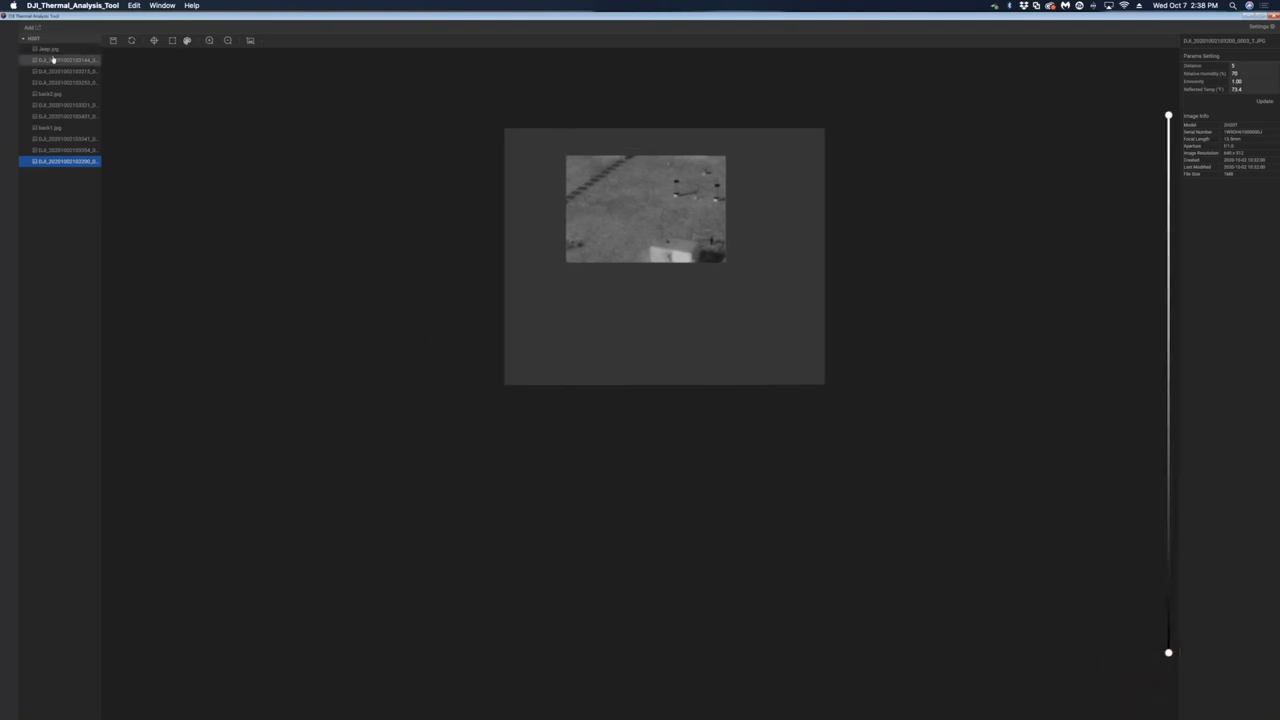
pyautogui.click(60, 60)
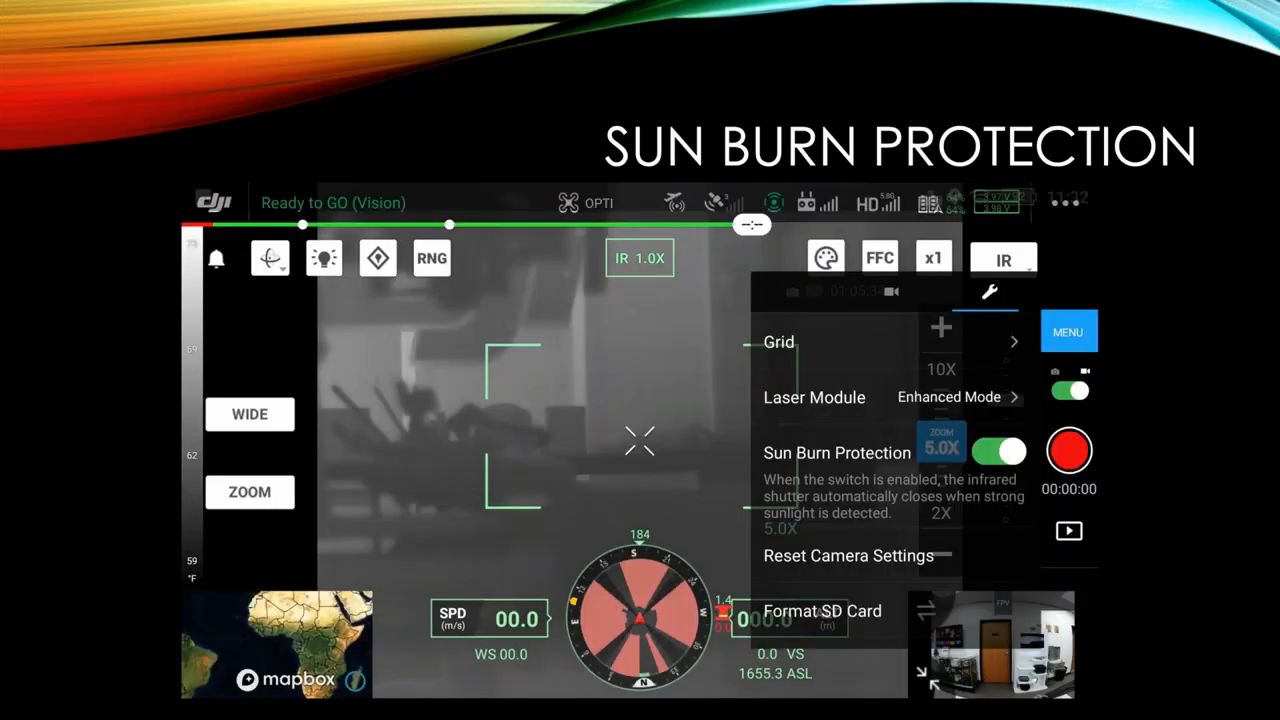
# Step: Advance the slideshow to the DJI Thermal Analysis Tool slide
pyautogui.press('Right')
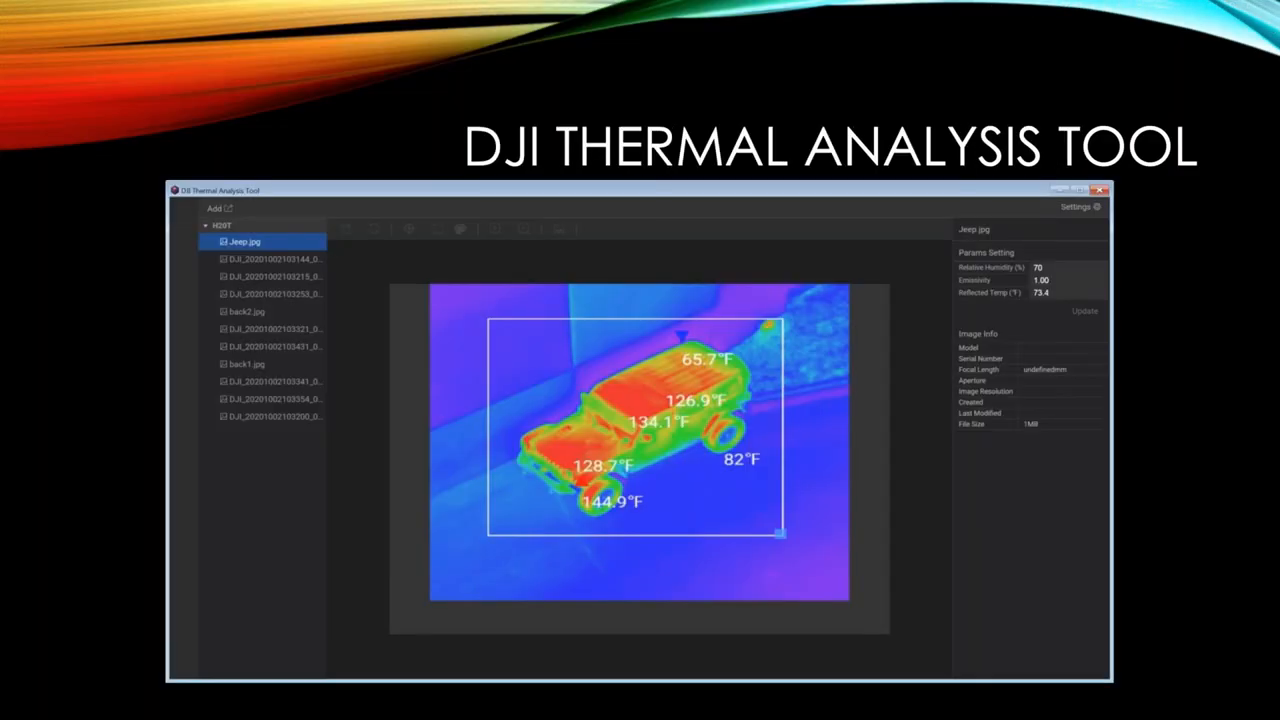